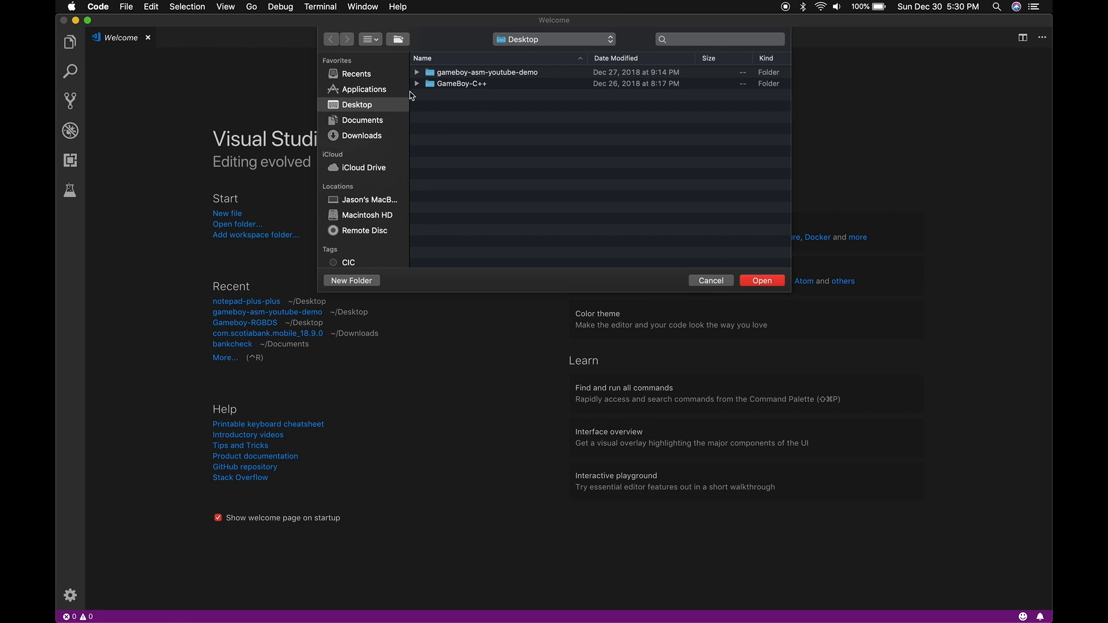
Load the GameBoy-C++ folder and review new.c's 'Start button detected' message in the test program.
double_click(457, 83)
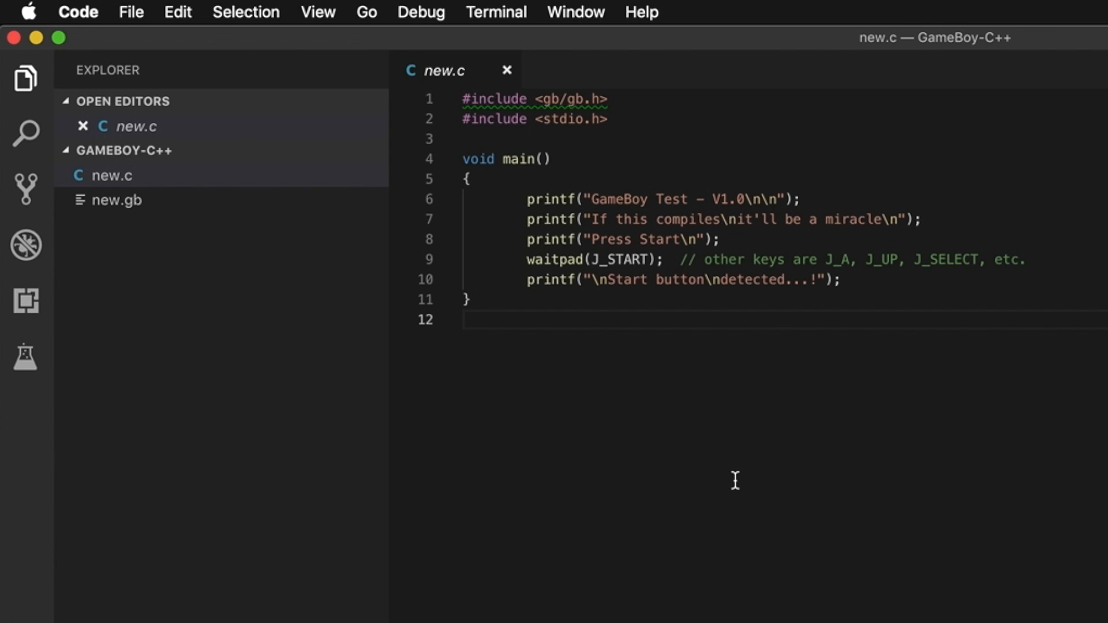
click(607, 99)
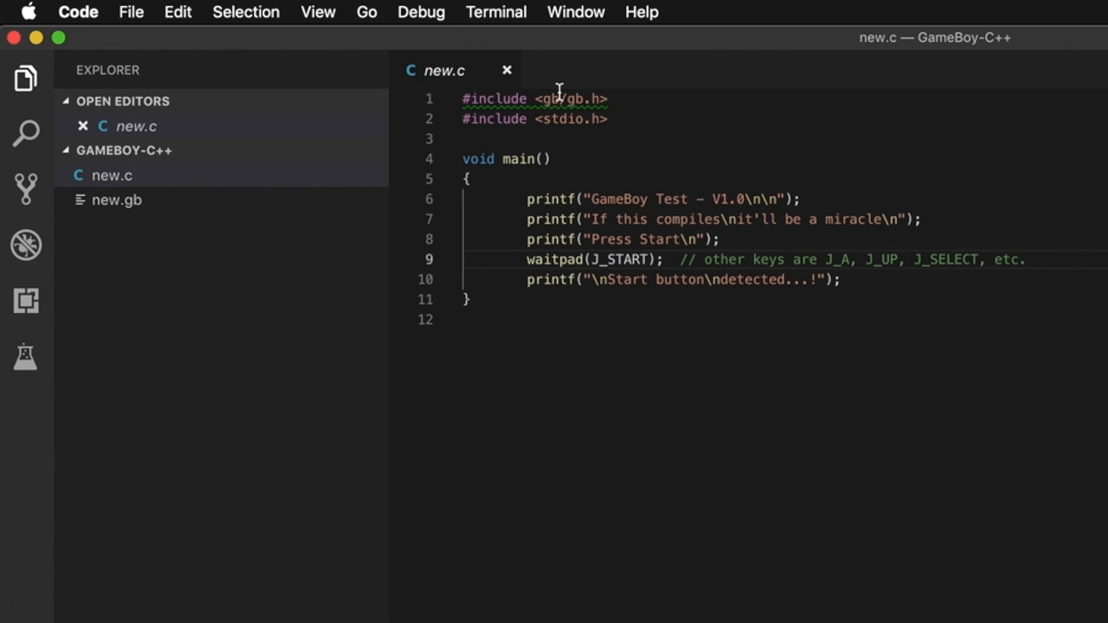
mouse_move(747, 318)
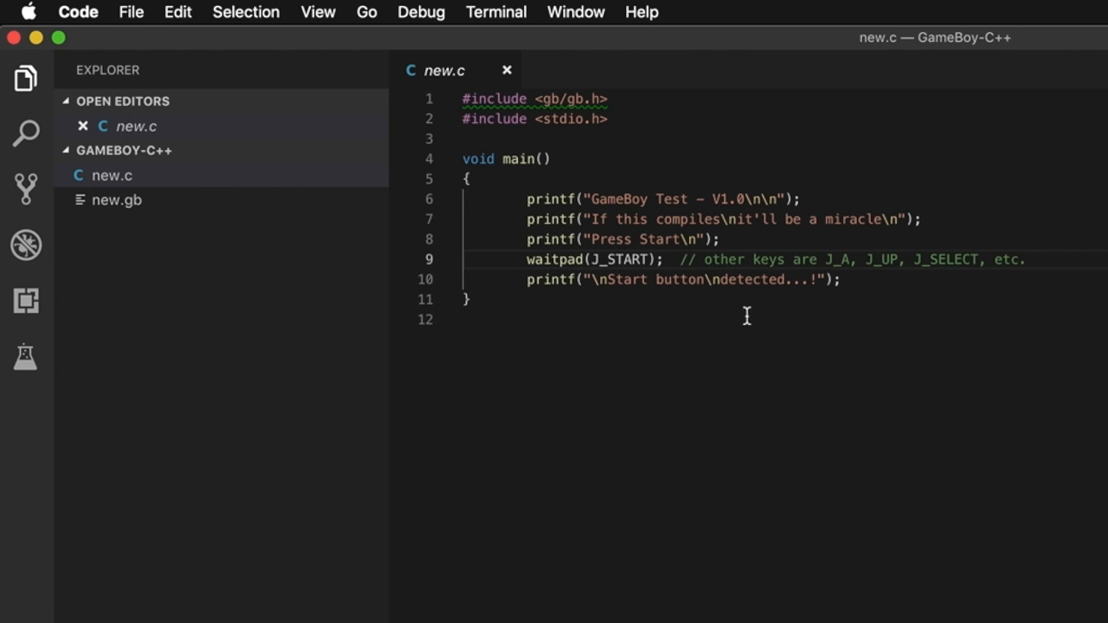
drag(526, 280, 597, 279)
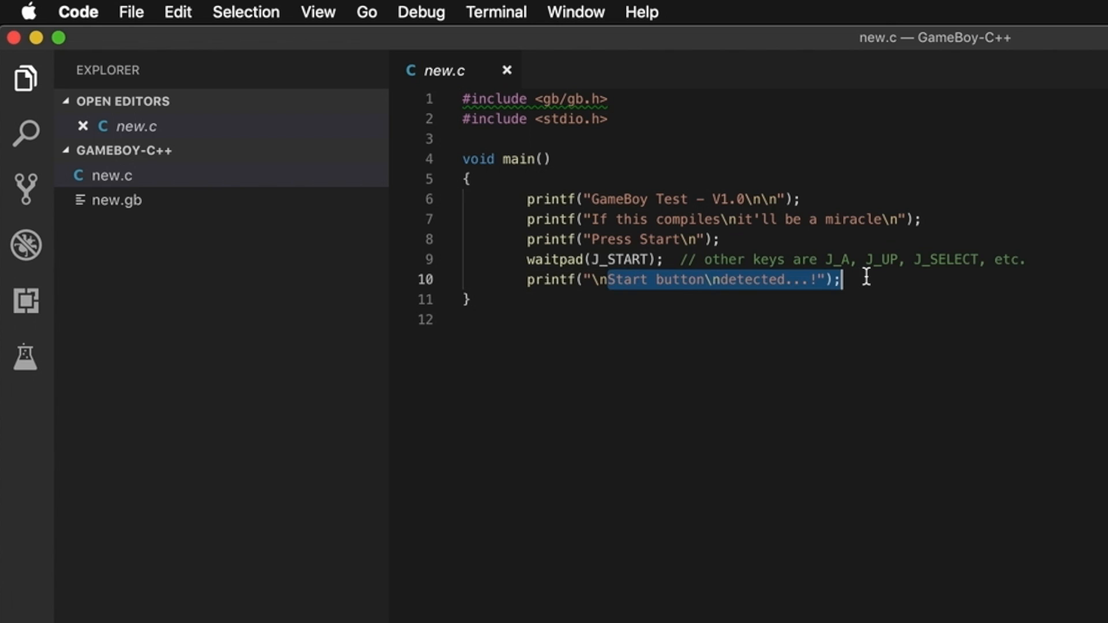
click(843, 278)
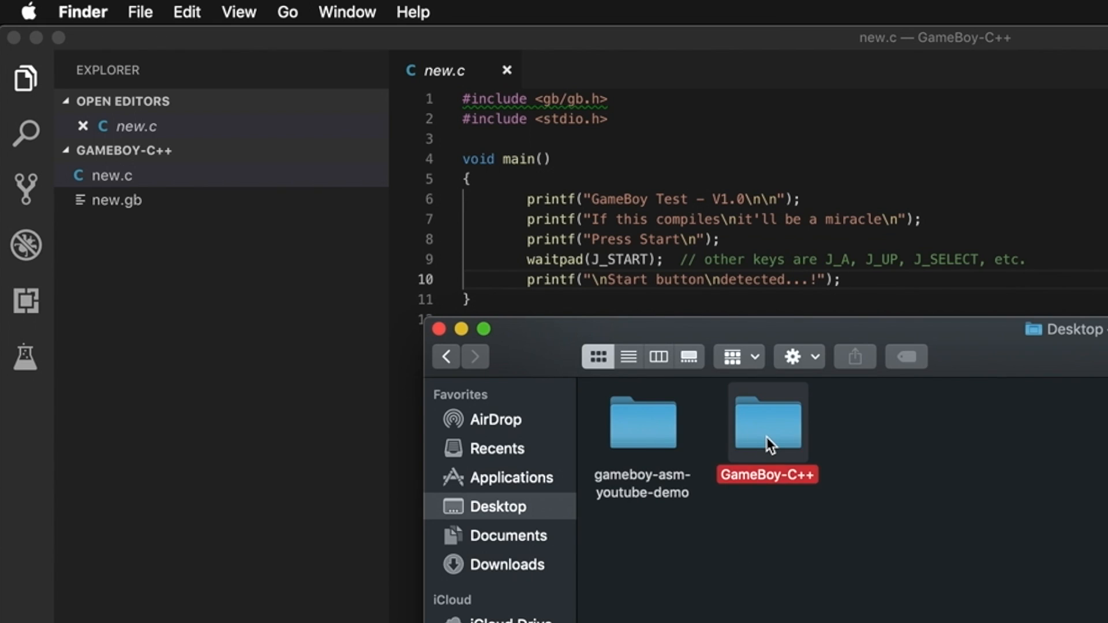
Open the GameBoy-C++ folder in Finder before switching to the gameboy-asm-youtube-demo project.
double_click(766, 423)
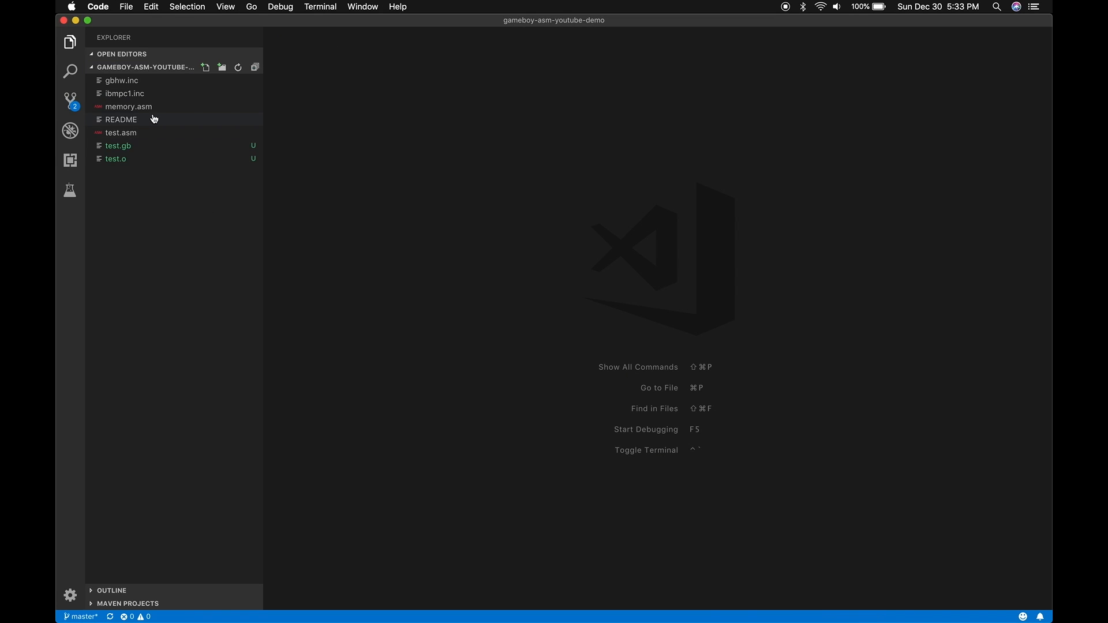
mouse_move(153, 119)
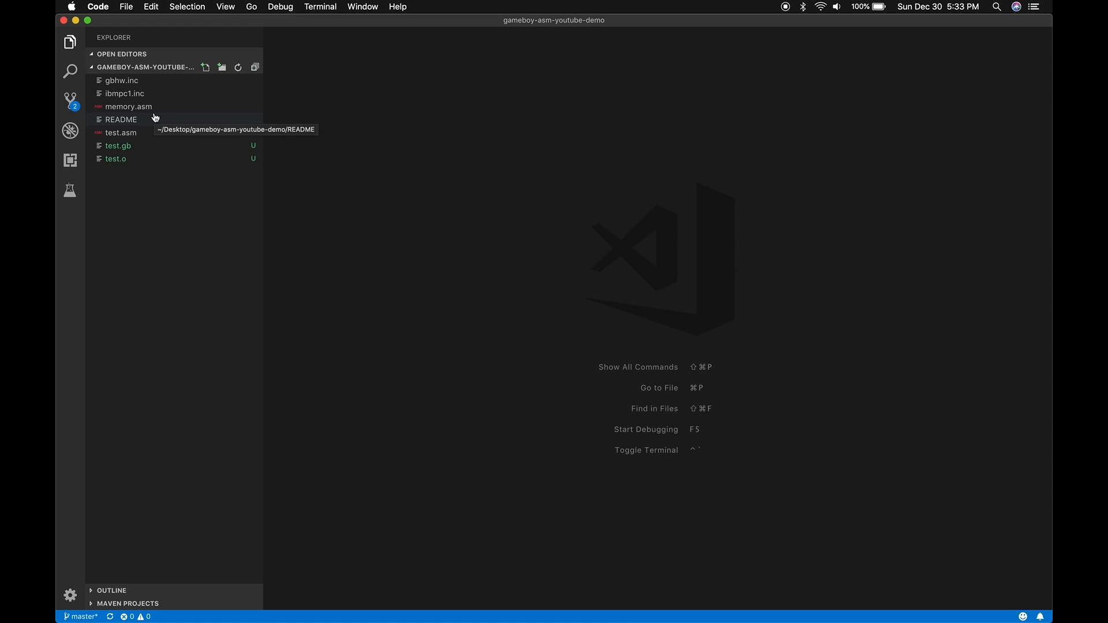
mouse_move(117, 83)
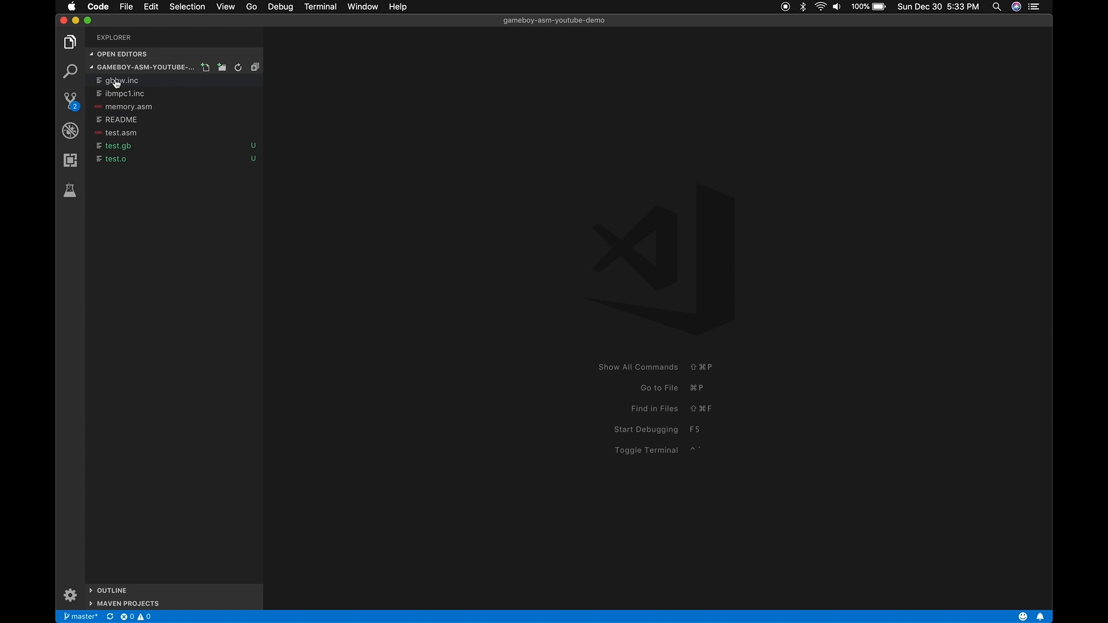
mouse_move(119, 83)
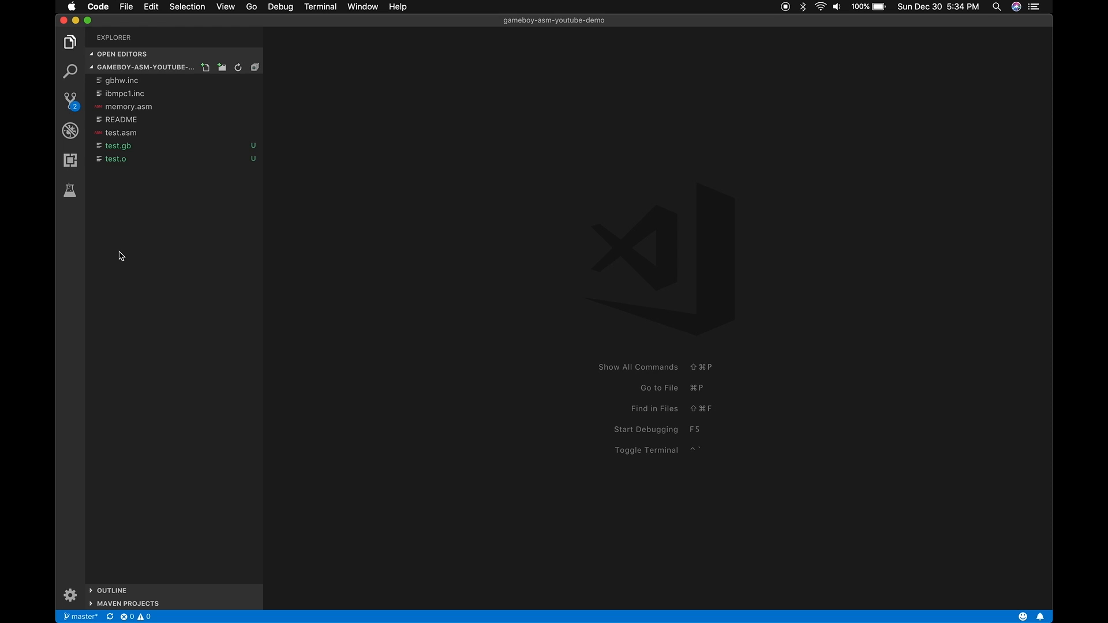
View gbhw.inc and scroll through its Game Boy hardware register and constant definitions.
click(122, 81)
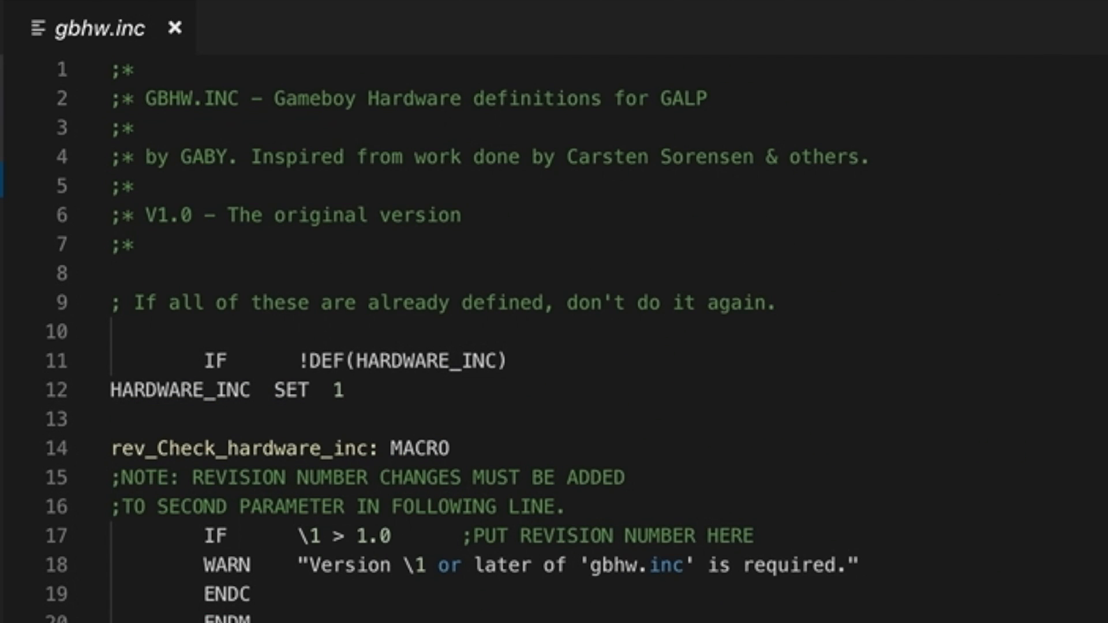
scroll(down, 3)
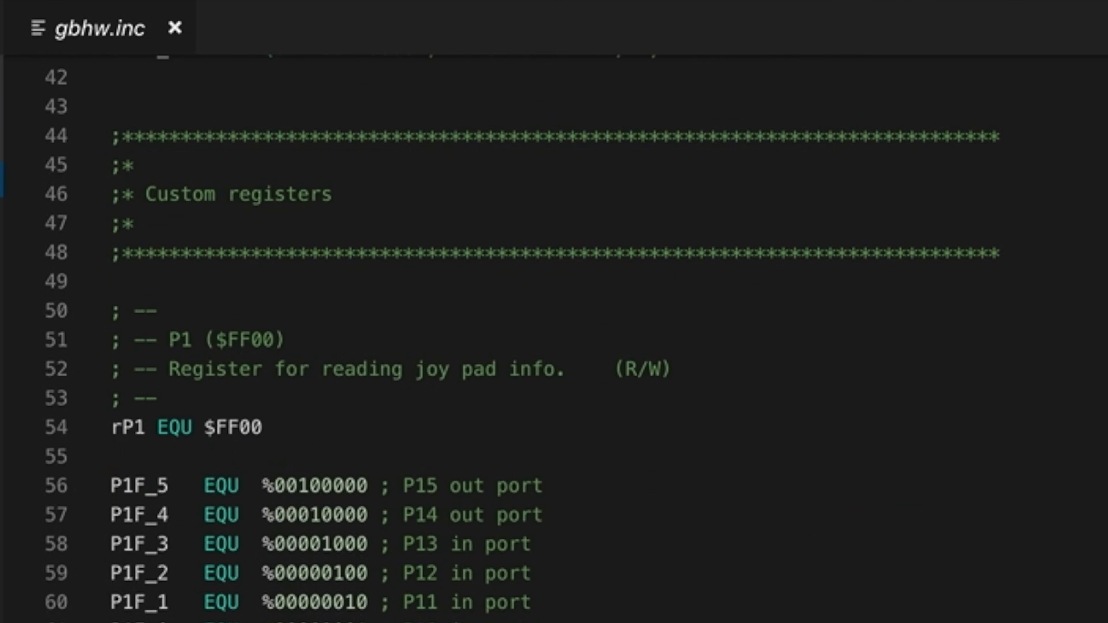
scroll(down, 3)
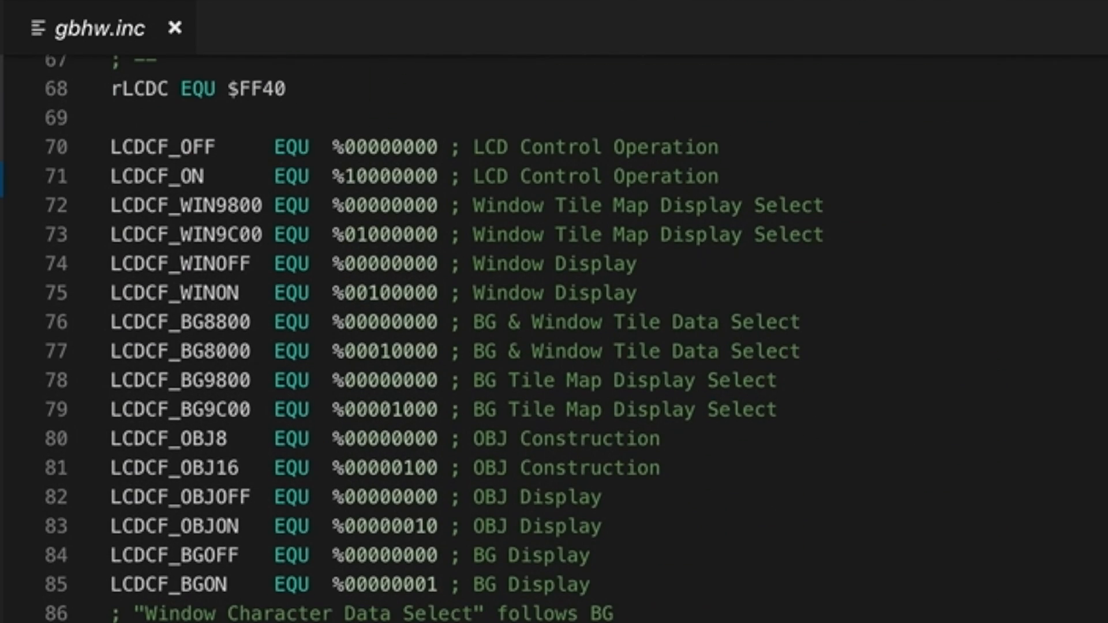
scroll(down, 3)
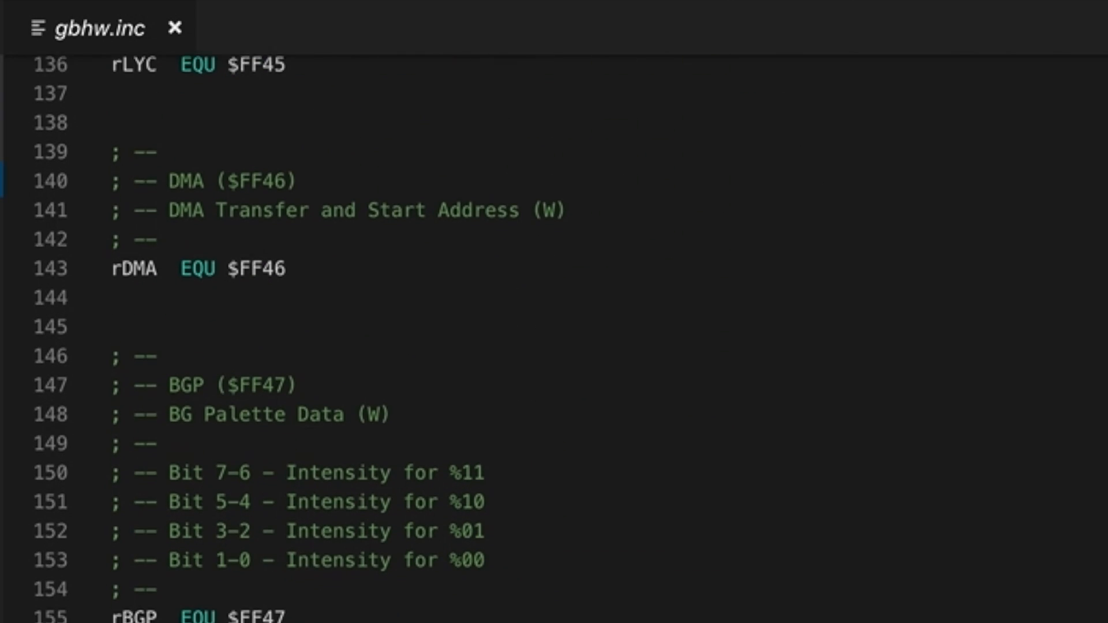
scroll(down, 3)
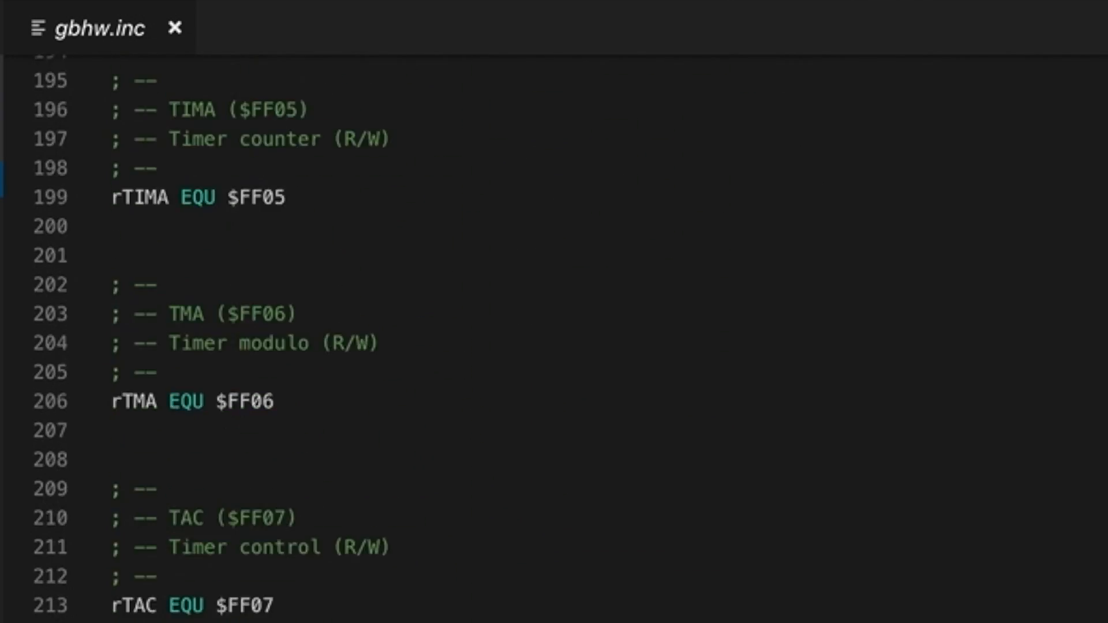
scroll(down, 3)
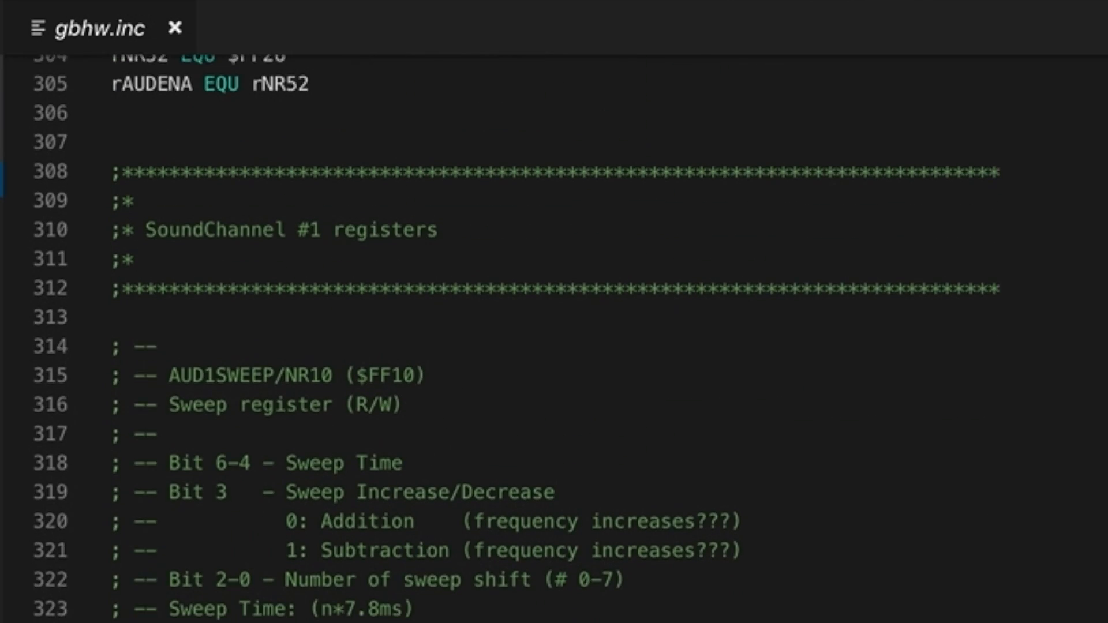
scroll(down, 3)
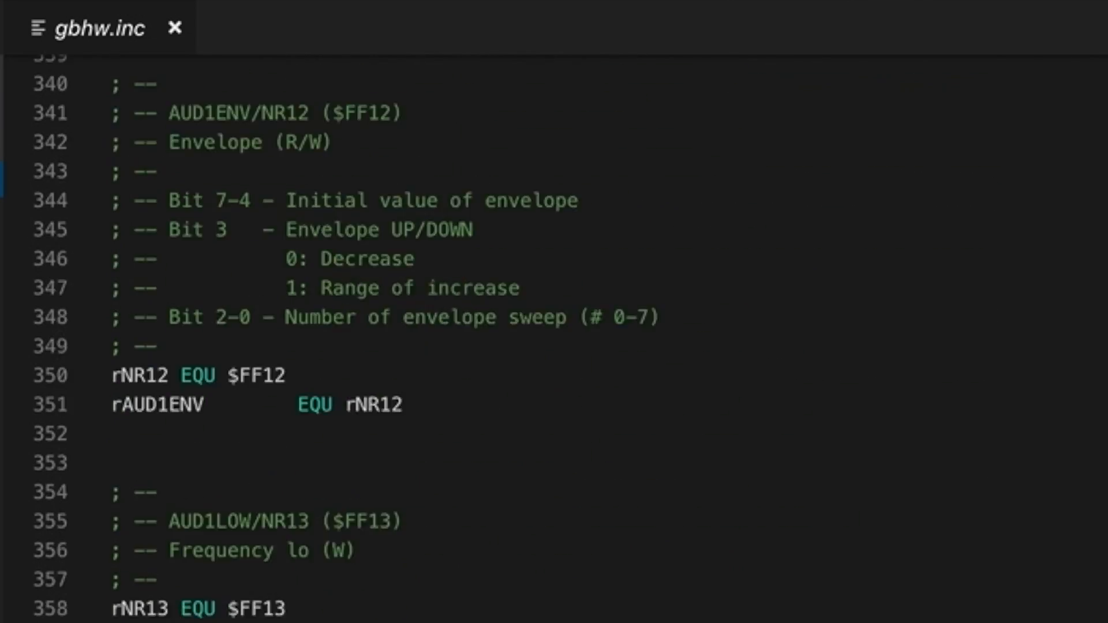
scroll(down, 3)
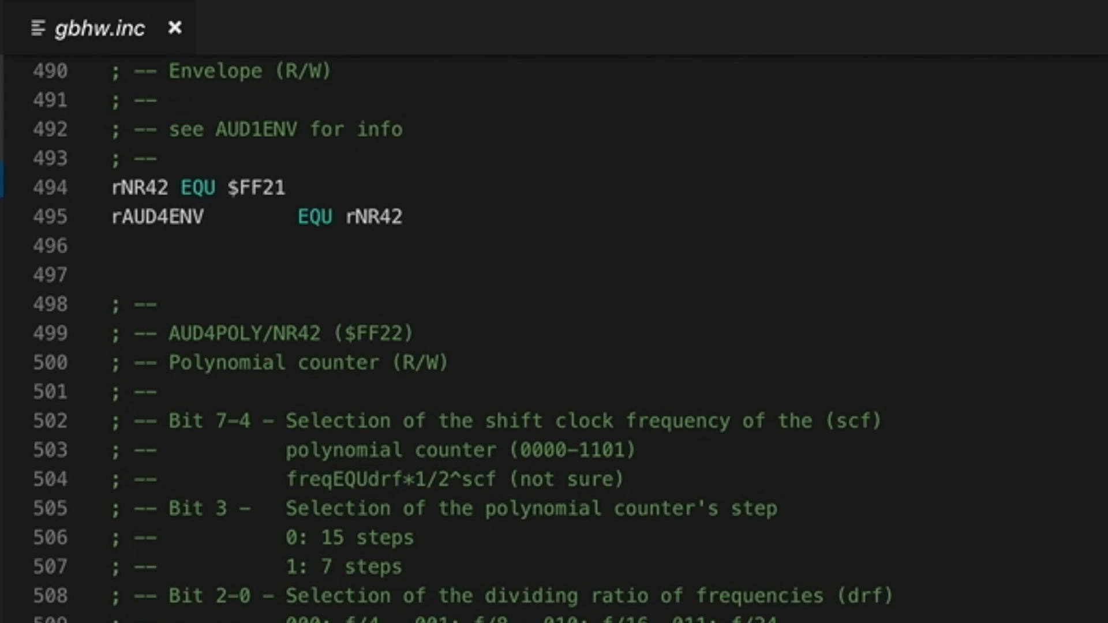
scroll(down, 3)
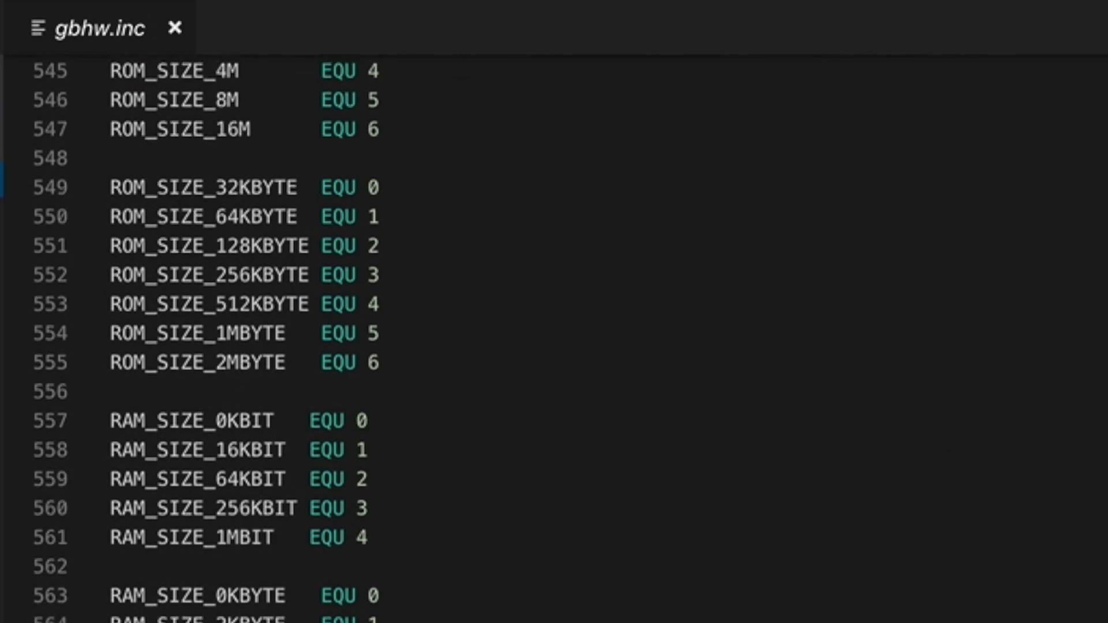
scroll(down, 3)
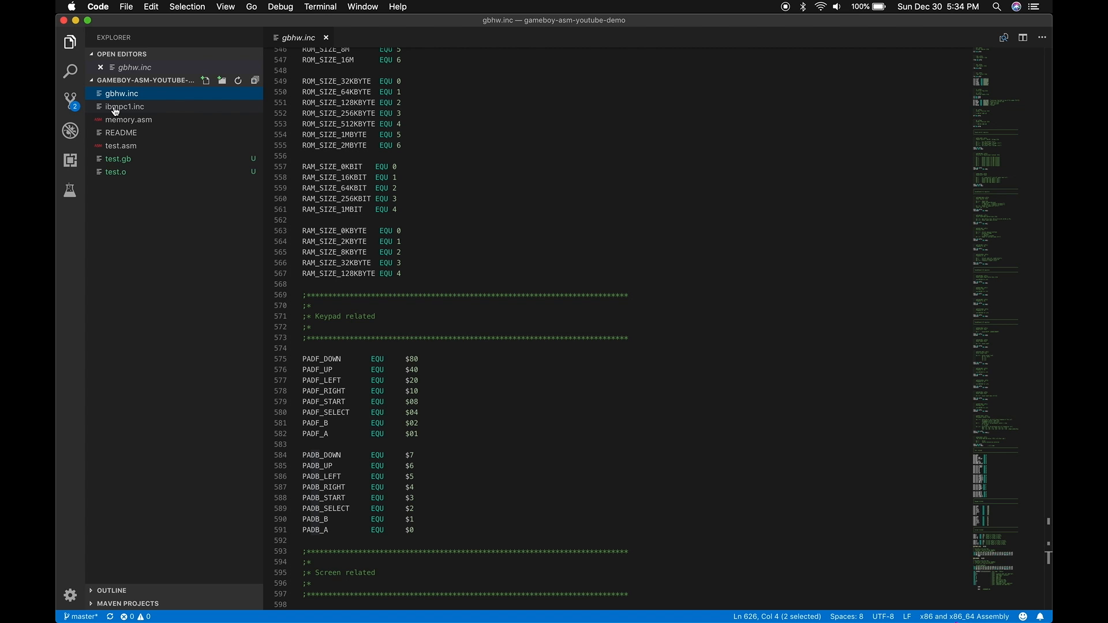
View ibmpc1.inc and browse down through its character glyph DB rows.
click(125, 106)
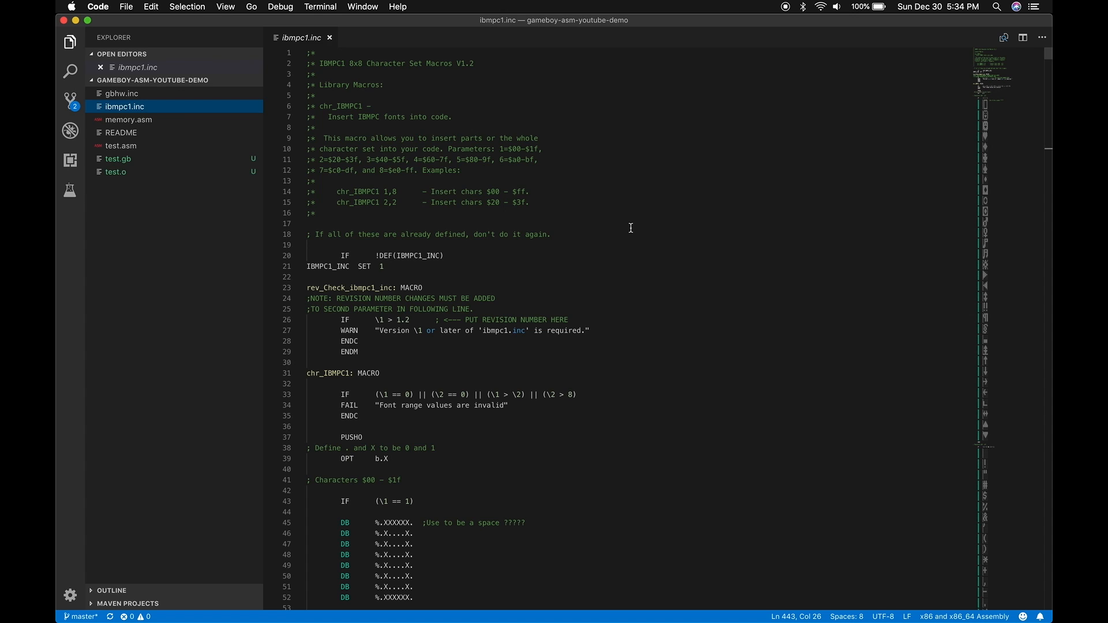
scroll(down, 3)
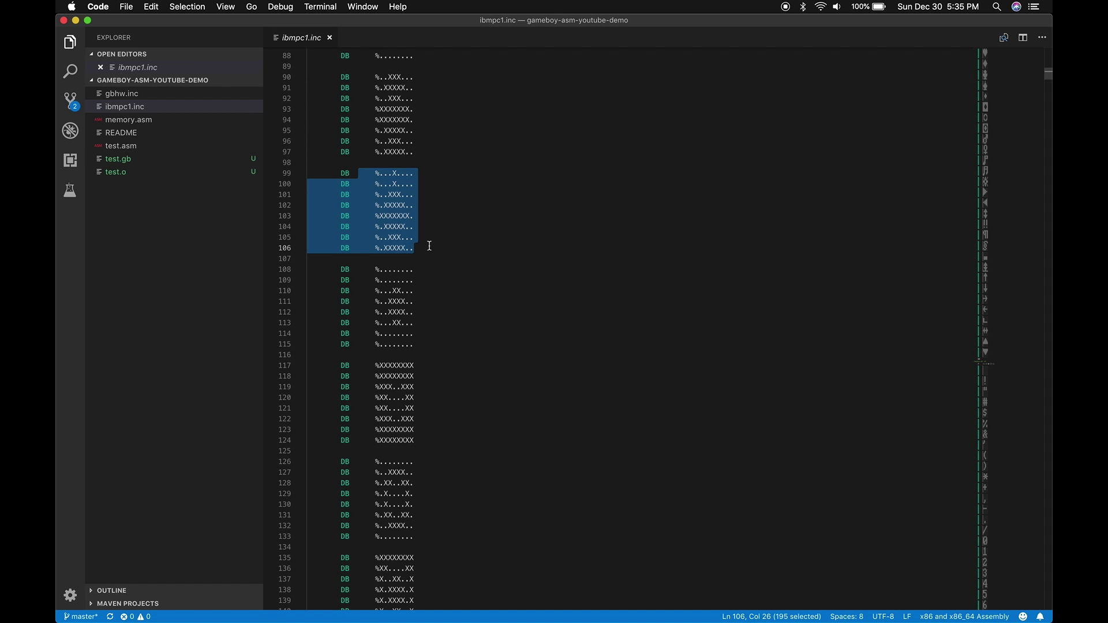
scroll(down, 3)
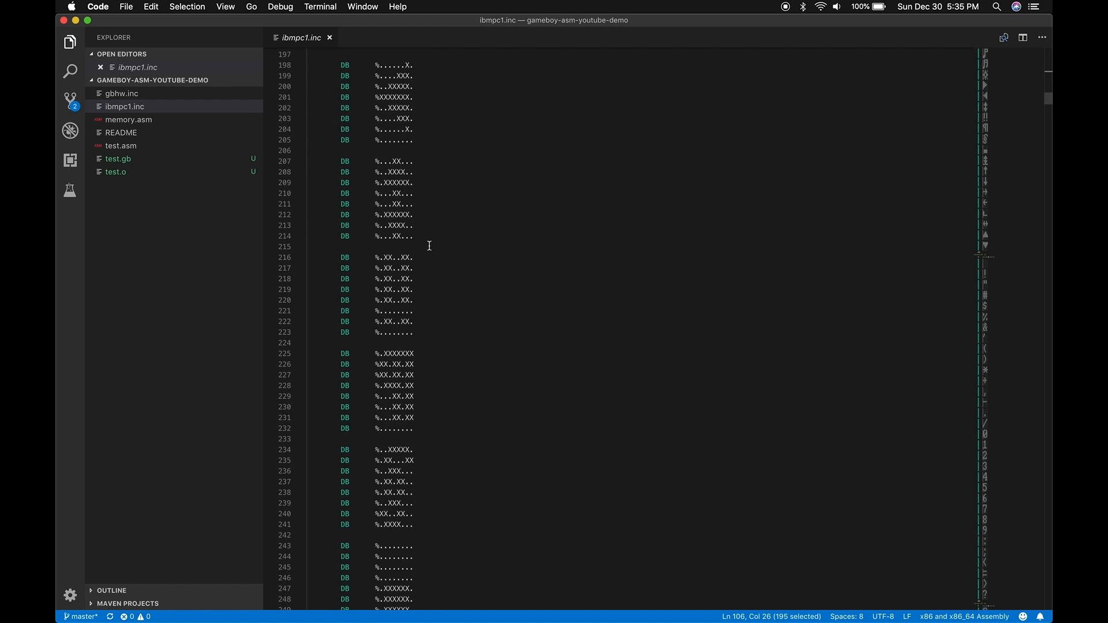
scroll(down, 3)
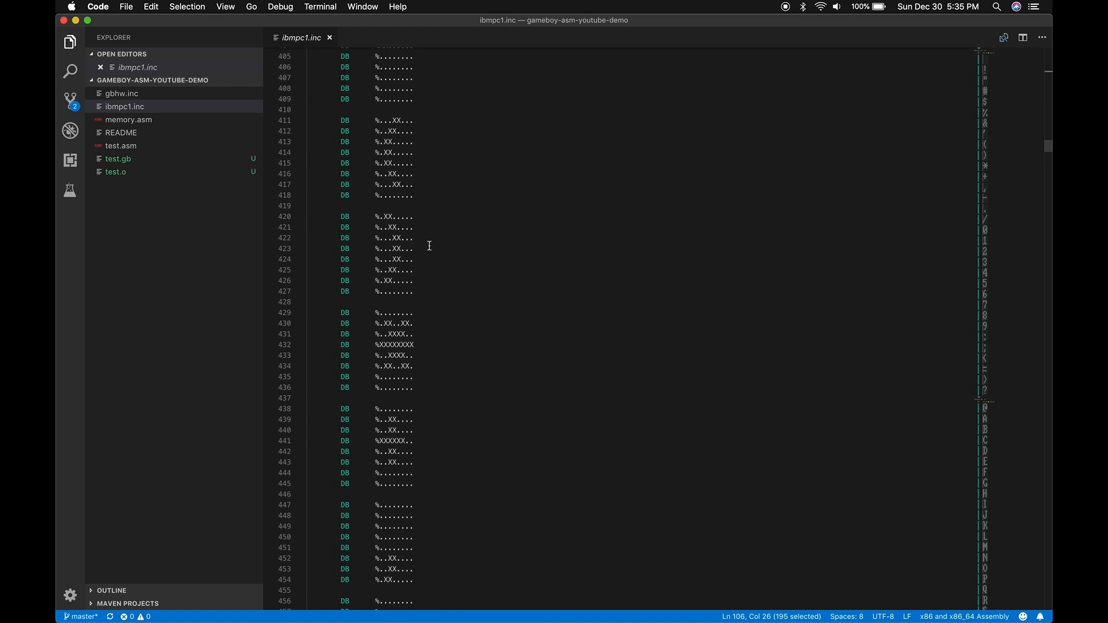
scroll(down, 3)
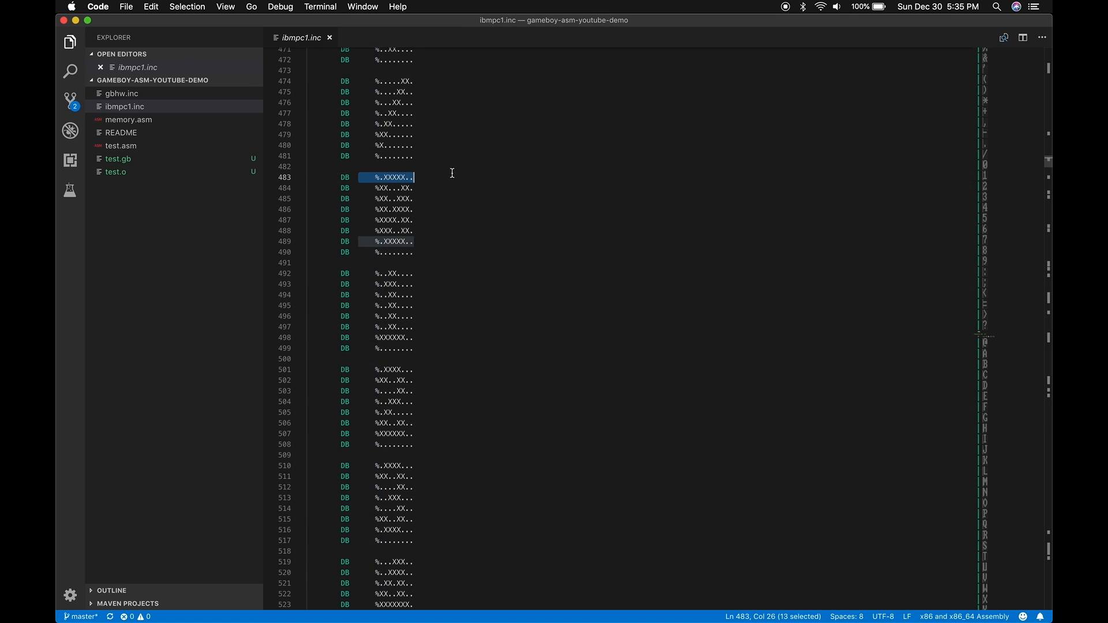
click(374, 272)
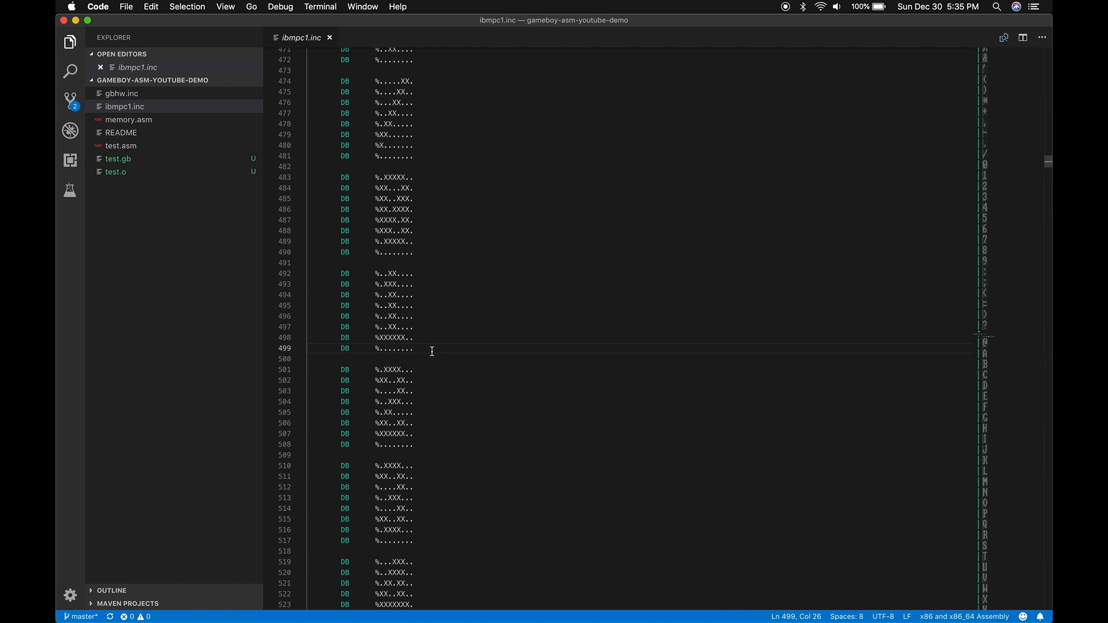
mouse_move(810, 271)
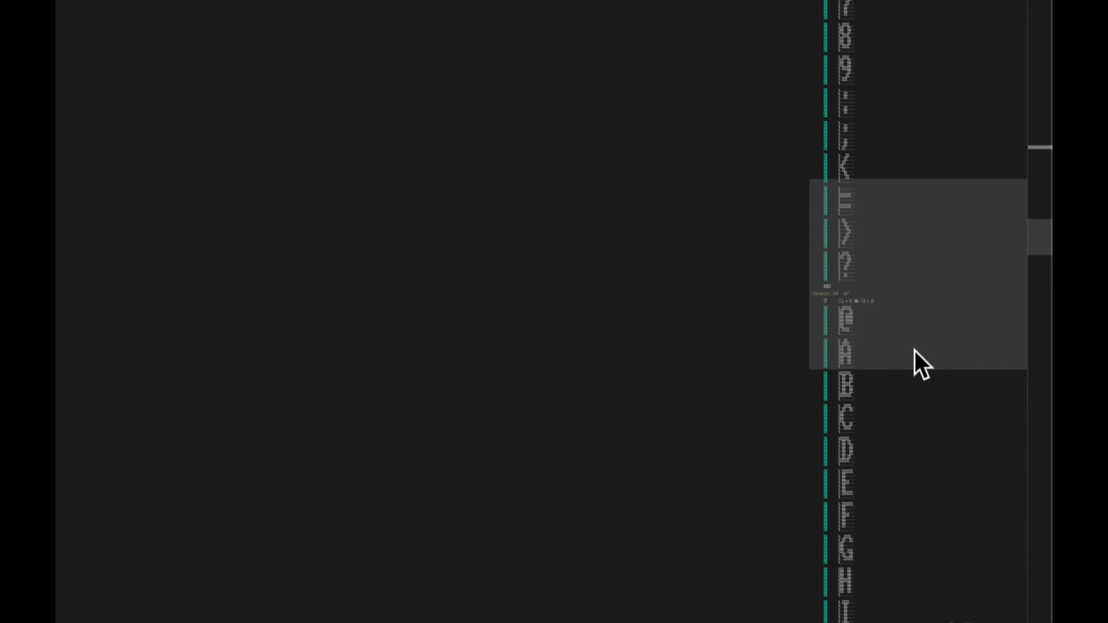
Highlight one character glyph's bitmap rows, then close ibmpc1.inc leaving no file open.
scroll(down, 3)
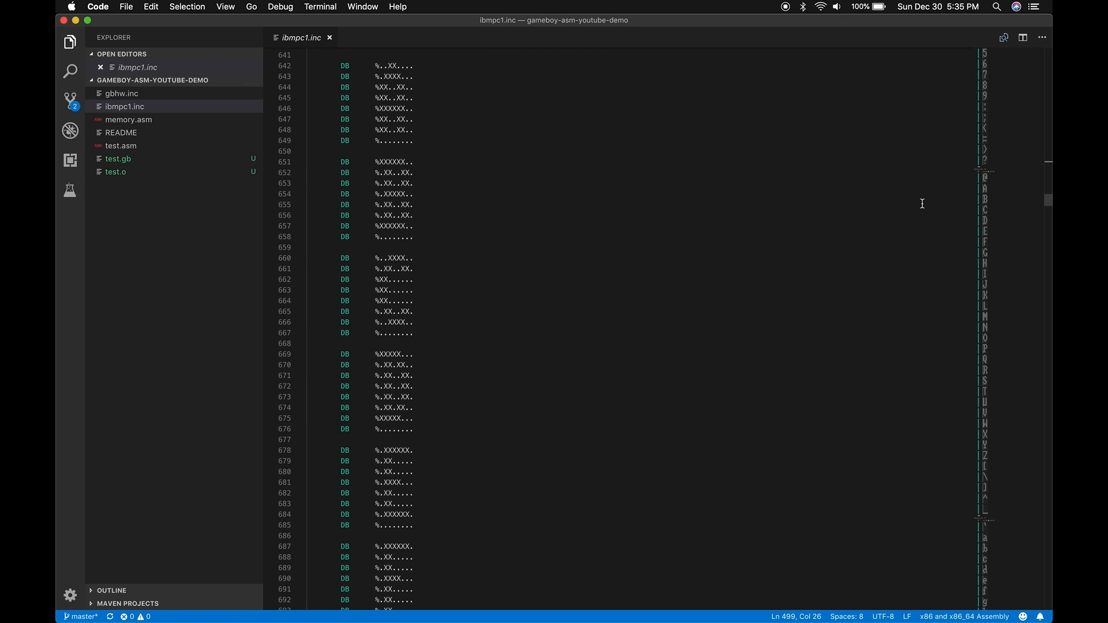
drag(374, 65, 414, 119)
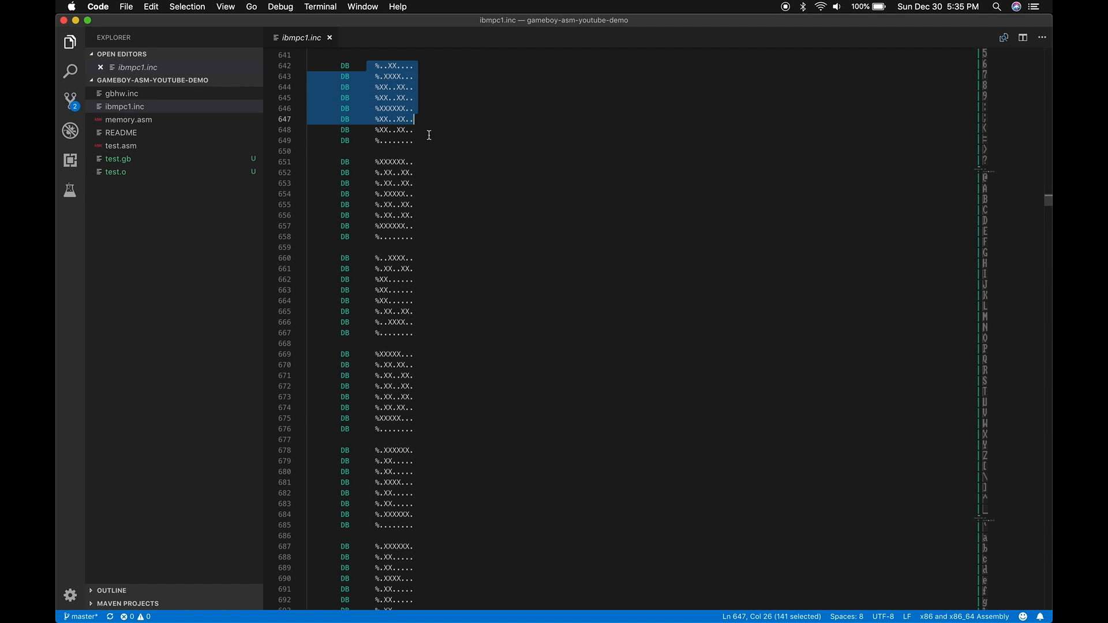
click(379, 151)
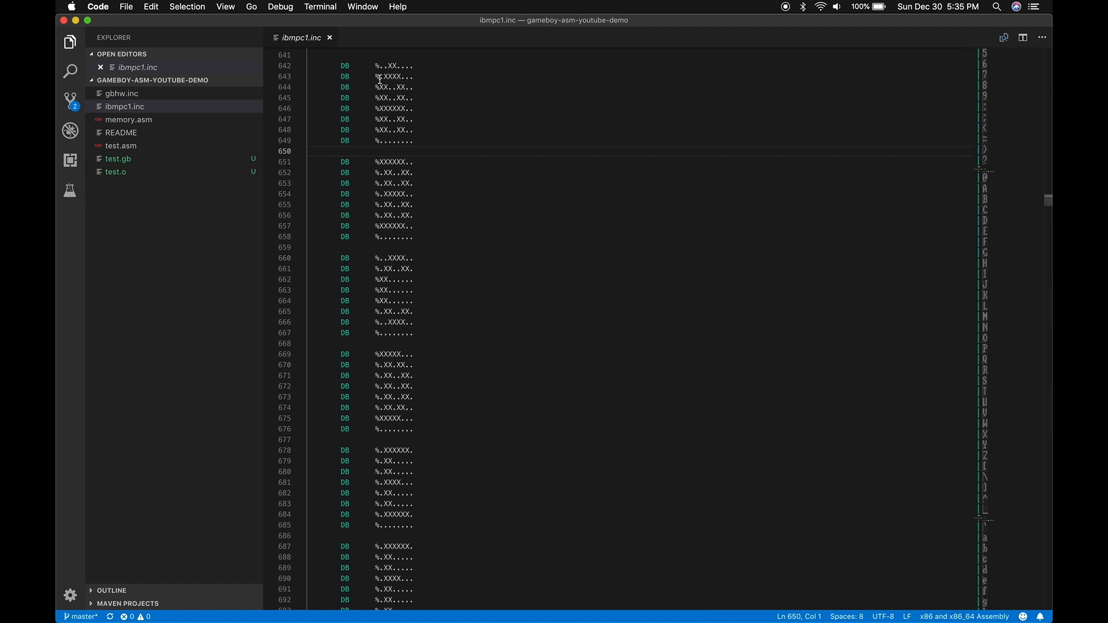
mouse_move(450, 379)
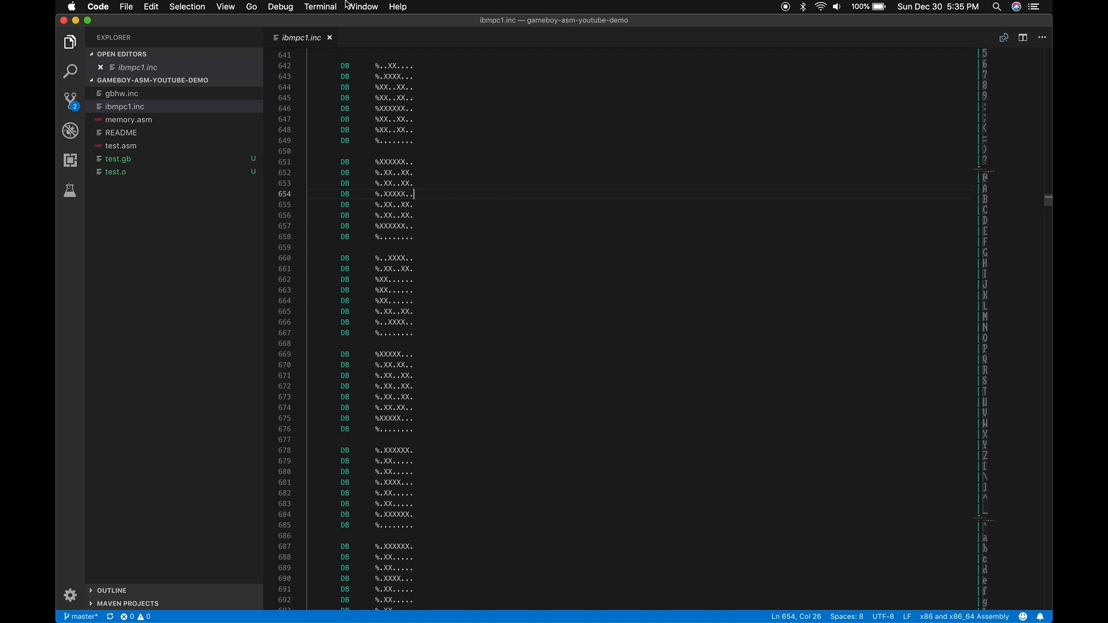
click(326, 37)
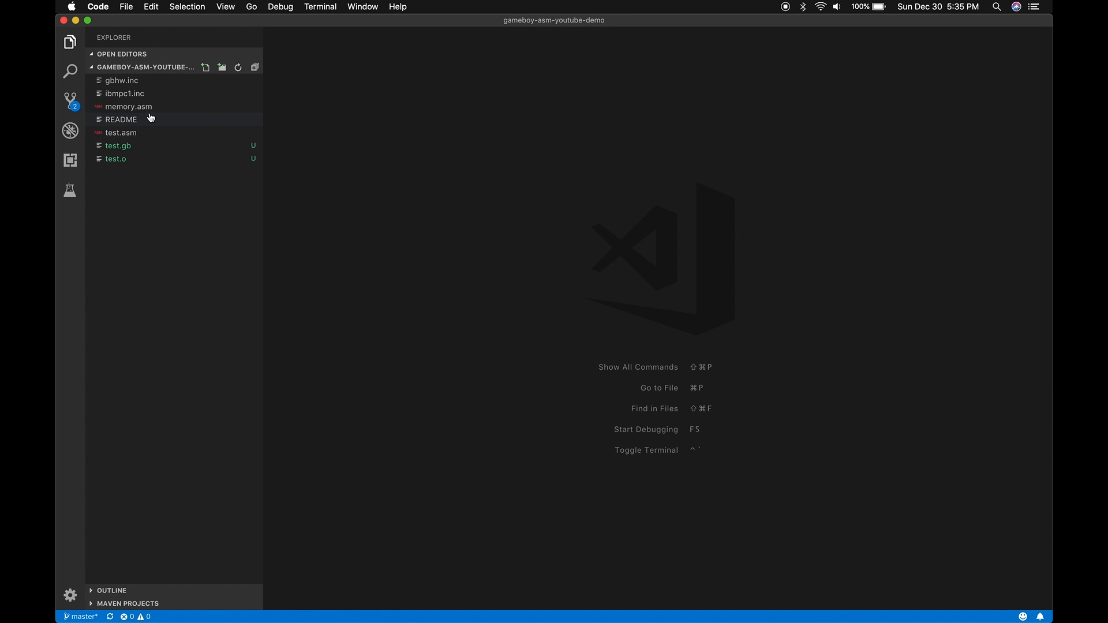
click(128, 106)
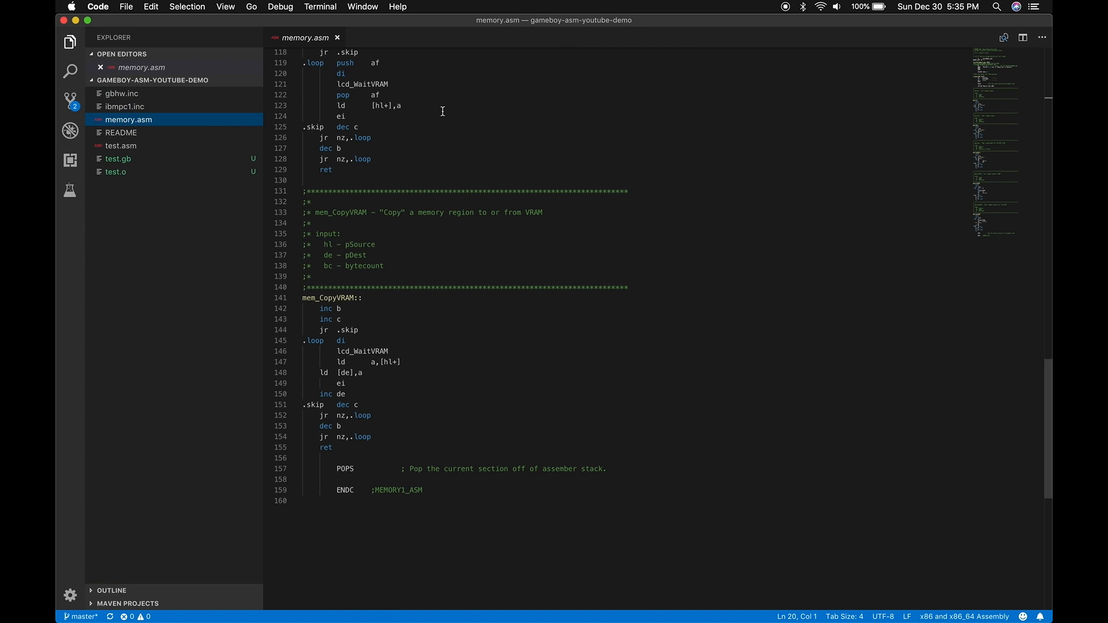
scroll(up, 3)
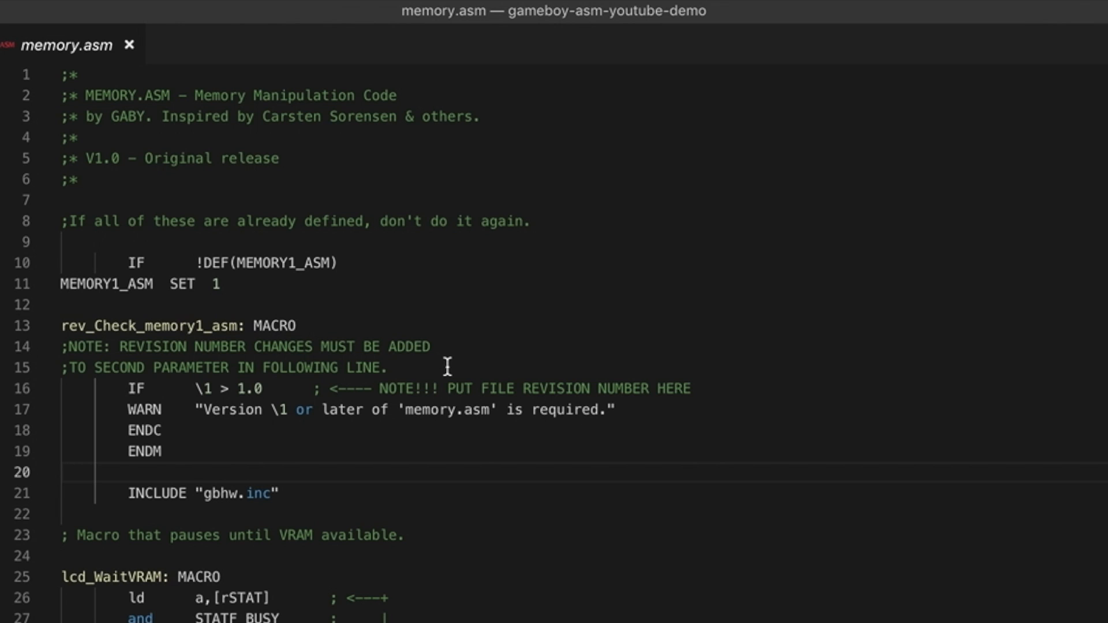
scroll(down, 3)
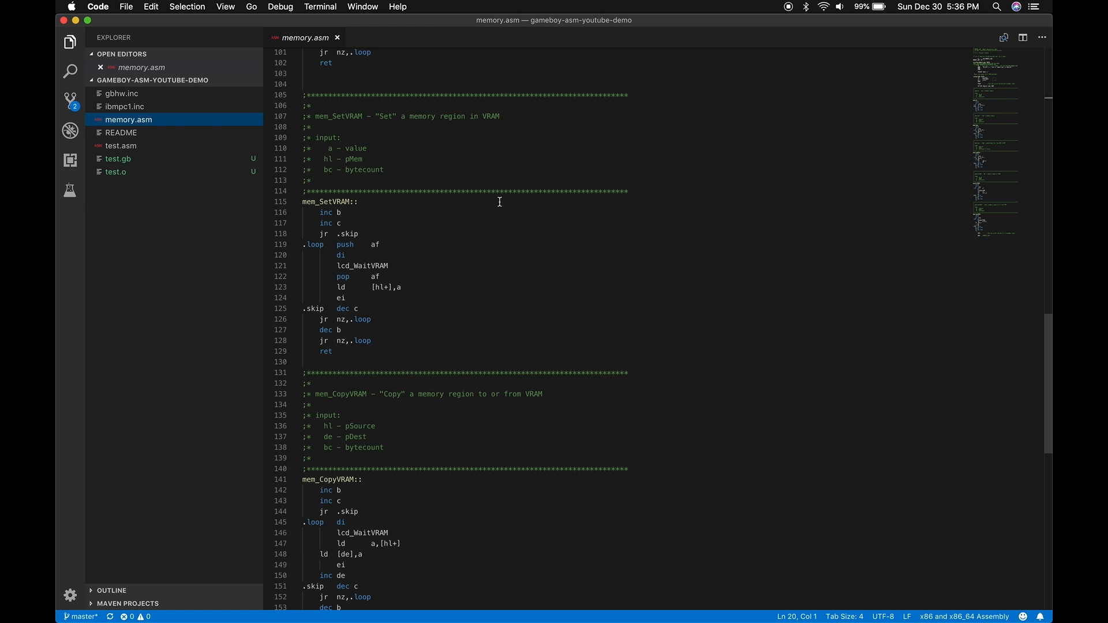
mouse_move(443, 20)
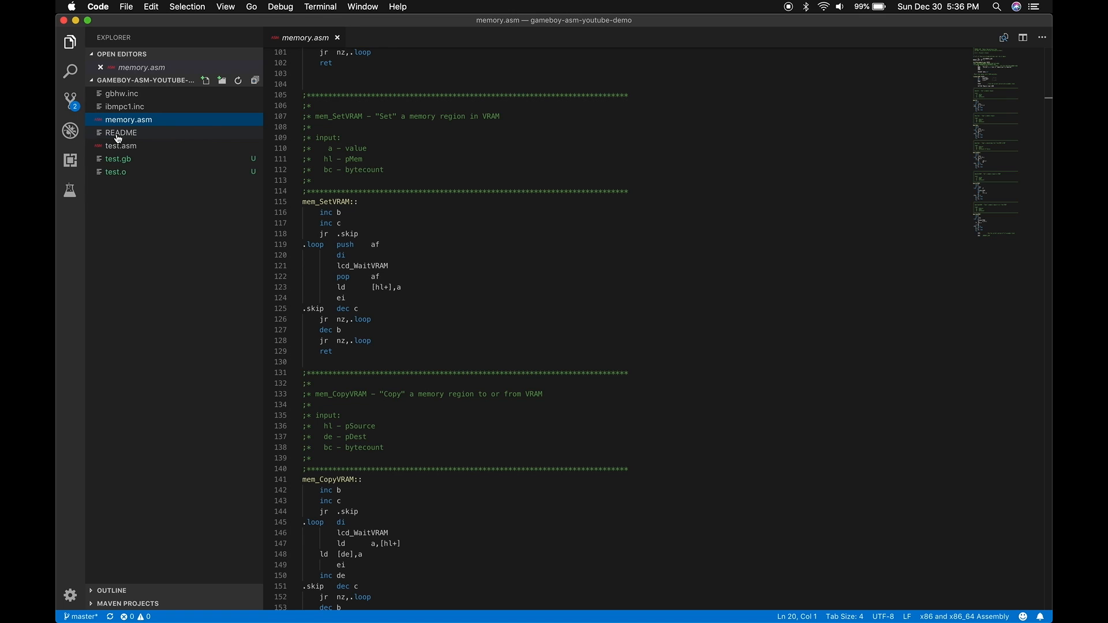
Show the README with its rgbds prerequisite, compile commands and run steps.
click(120, 131)
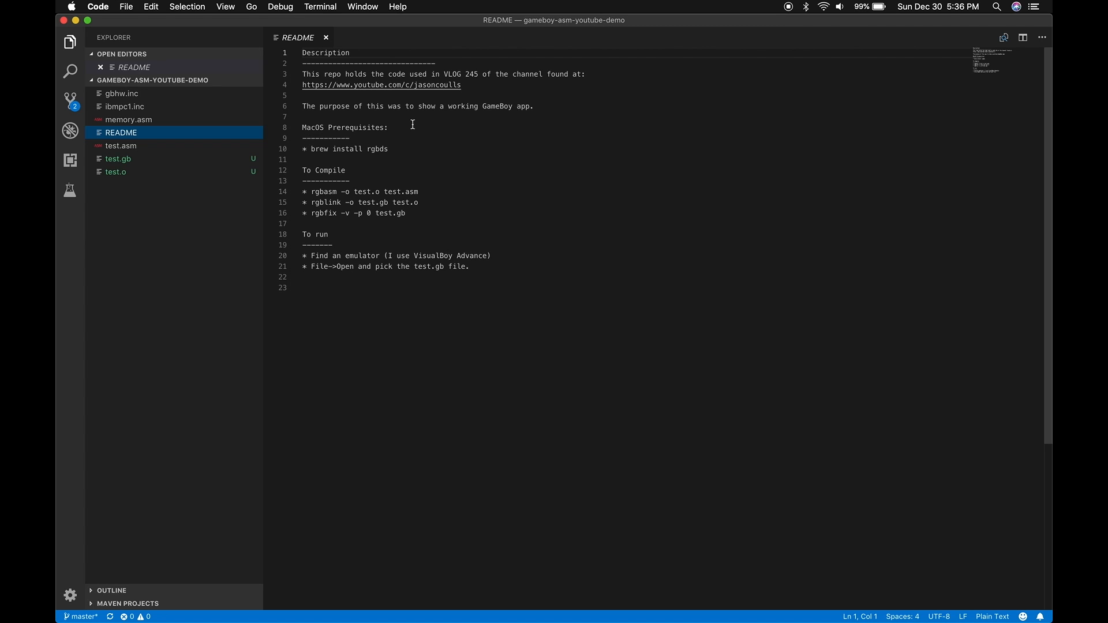
mouse_move(377, 293)
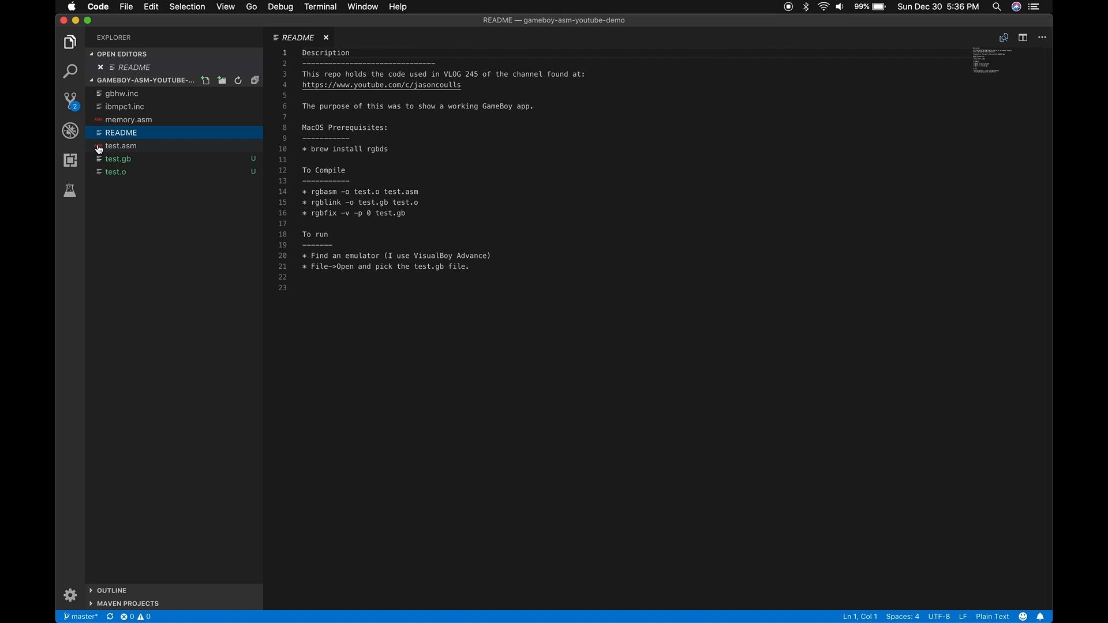
View test.asm and highlight the standard hardware definitions include comment.
click(121, 145)
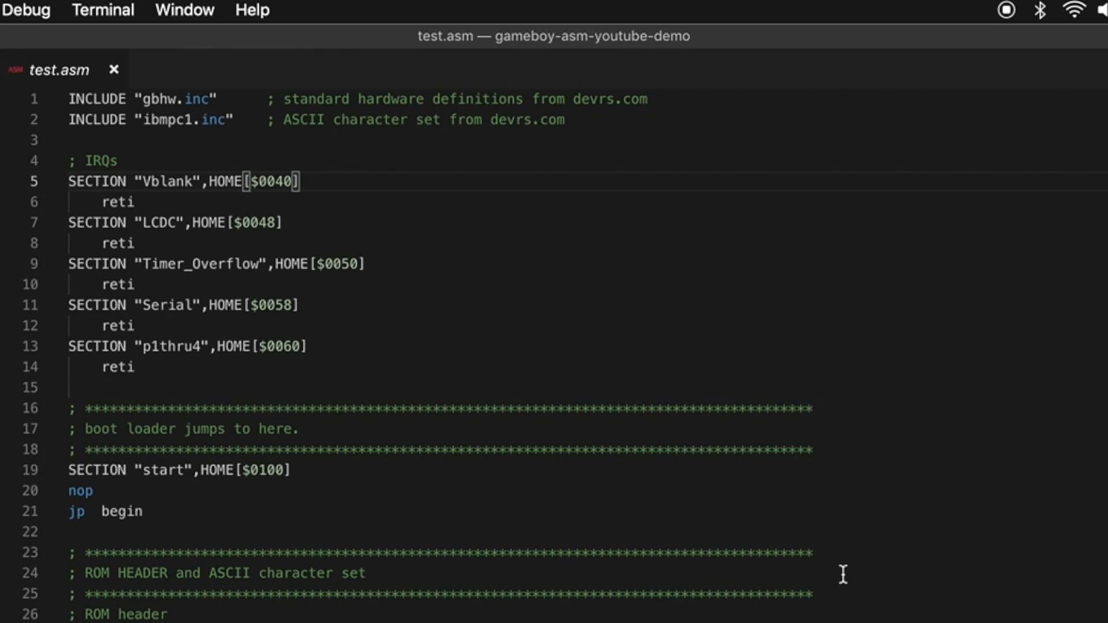
mouse_move(67, 91)
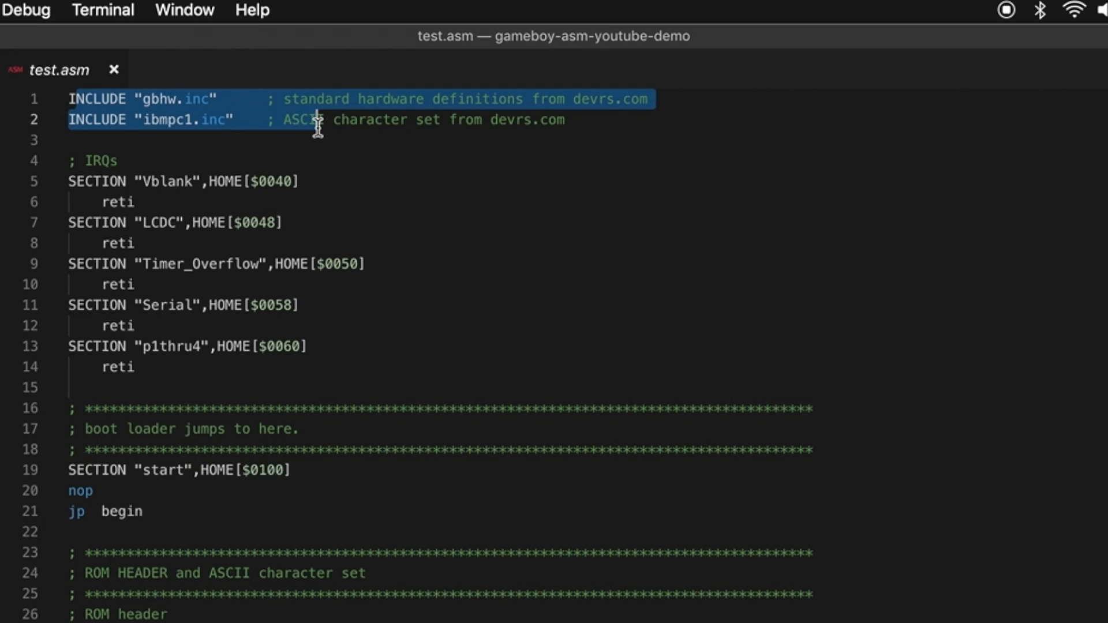
click(69, 139)
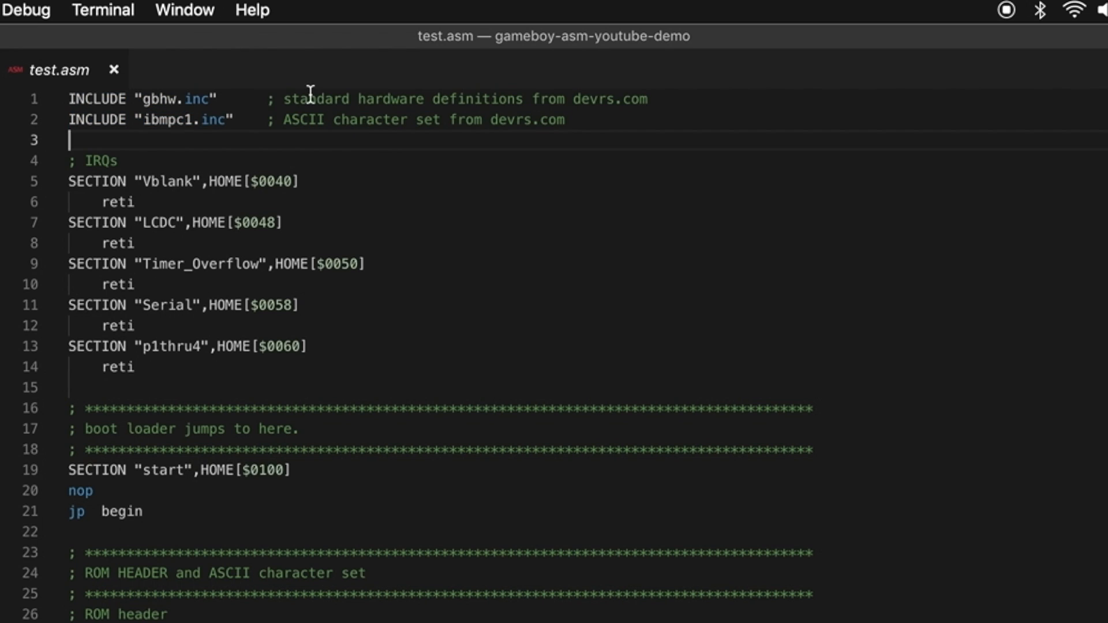
drag(282, 99, 647, 99)
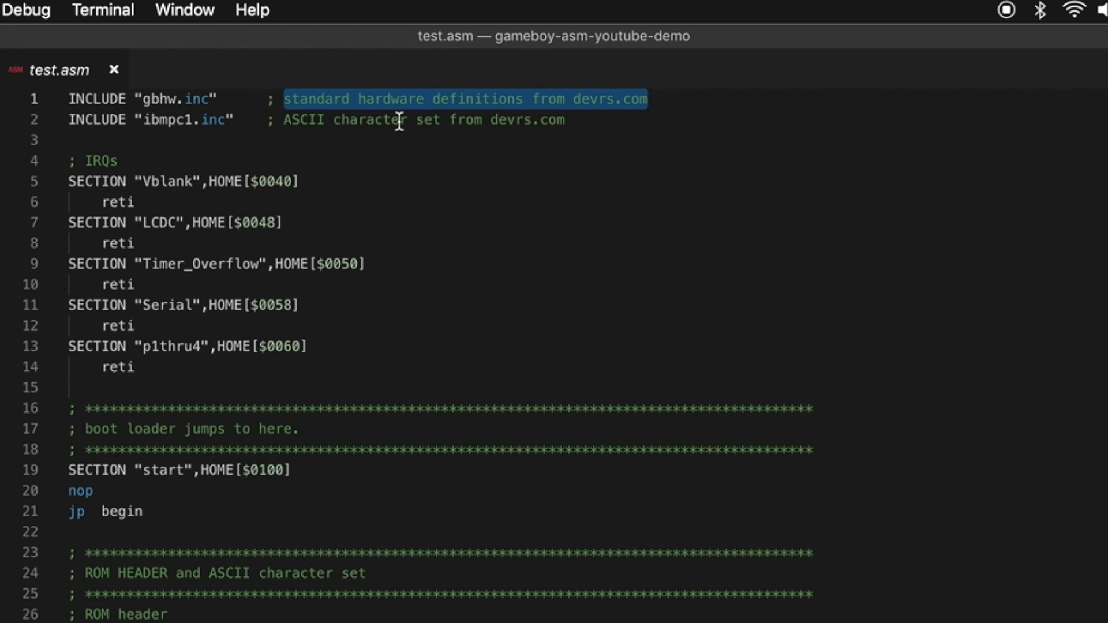
mouse_move(556, 266)
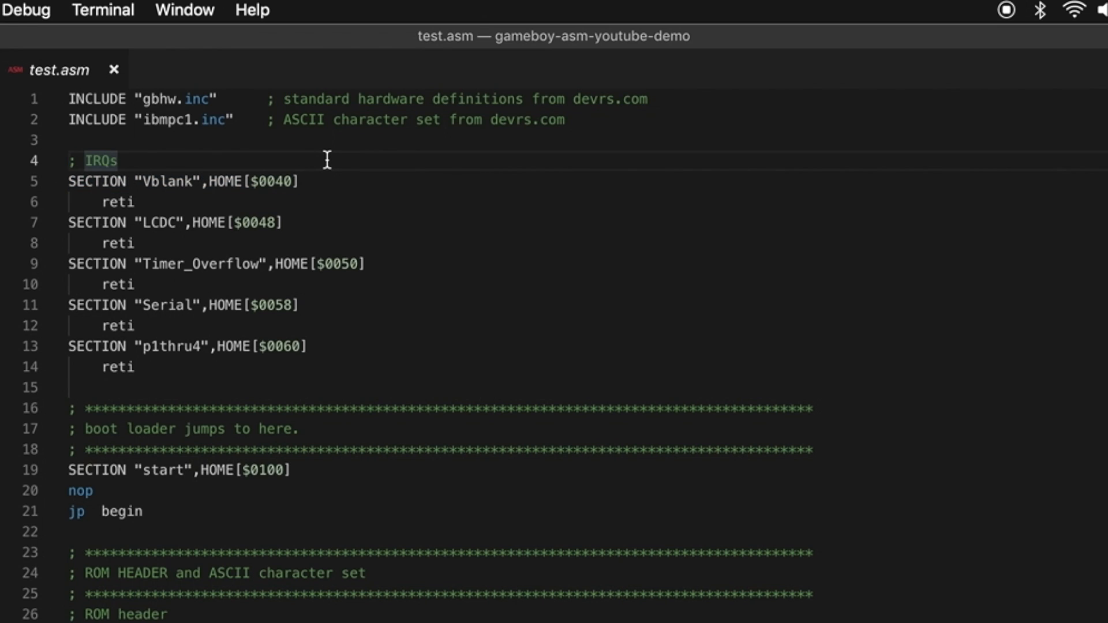
mouse_move(414, 160)
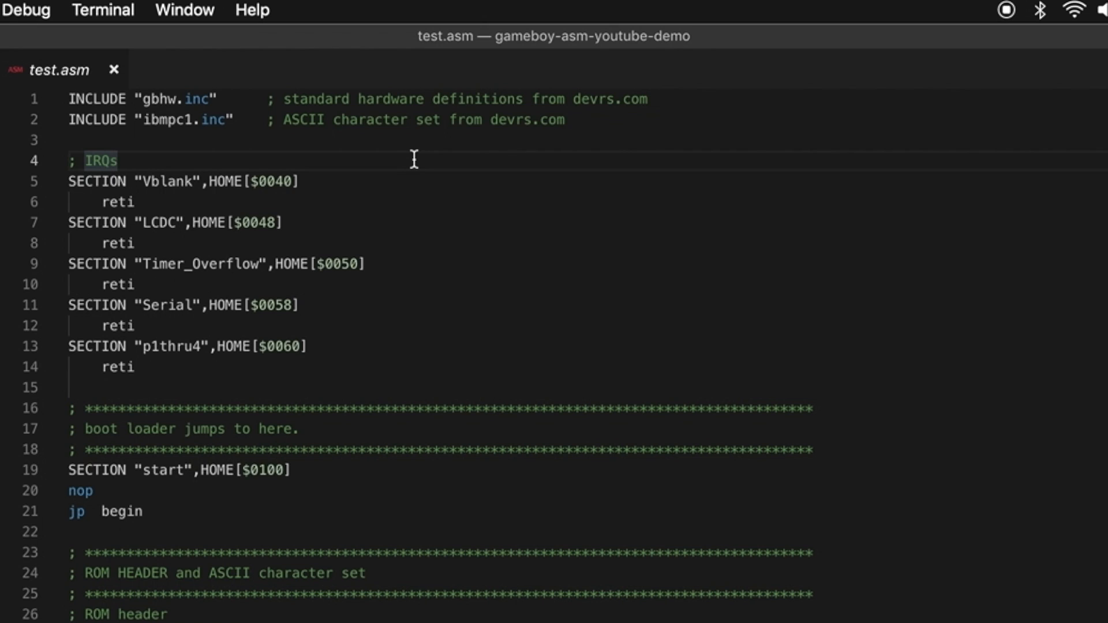
mouse_move(462, 258)
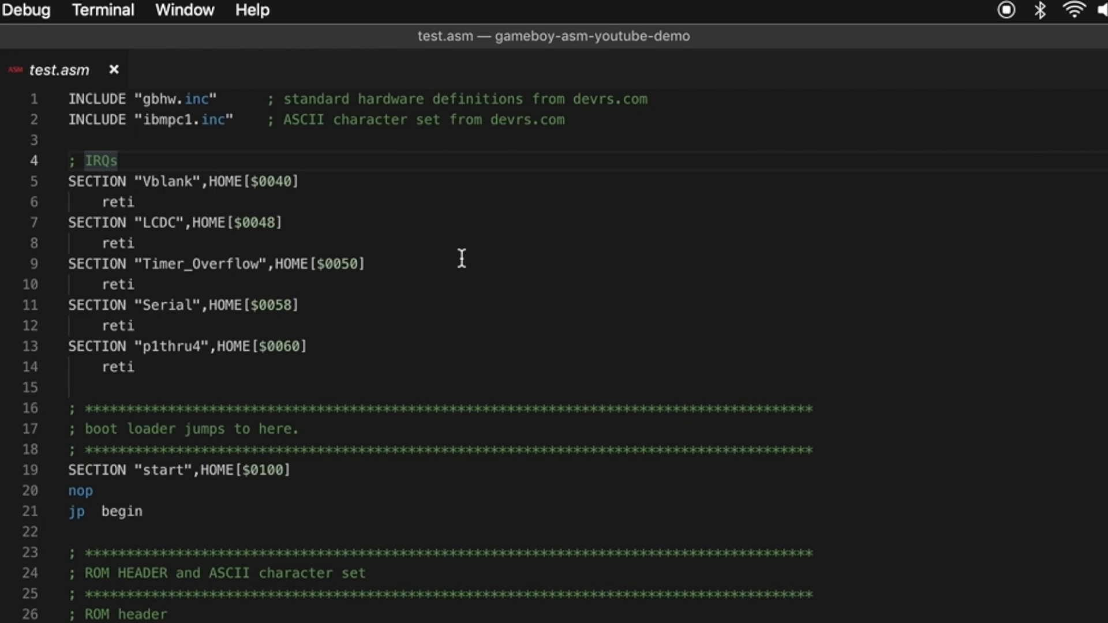
Mark the Vblank handler address $0040 and scroll down to the ROM header and init code.
double_click(167, 182)
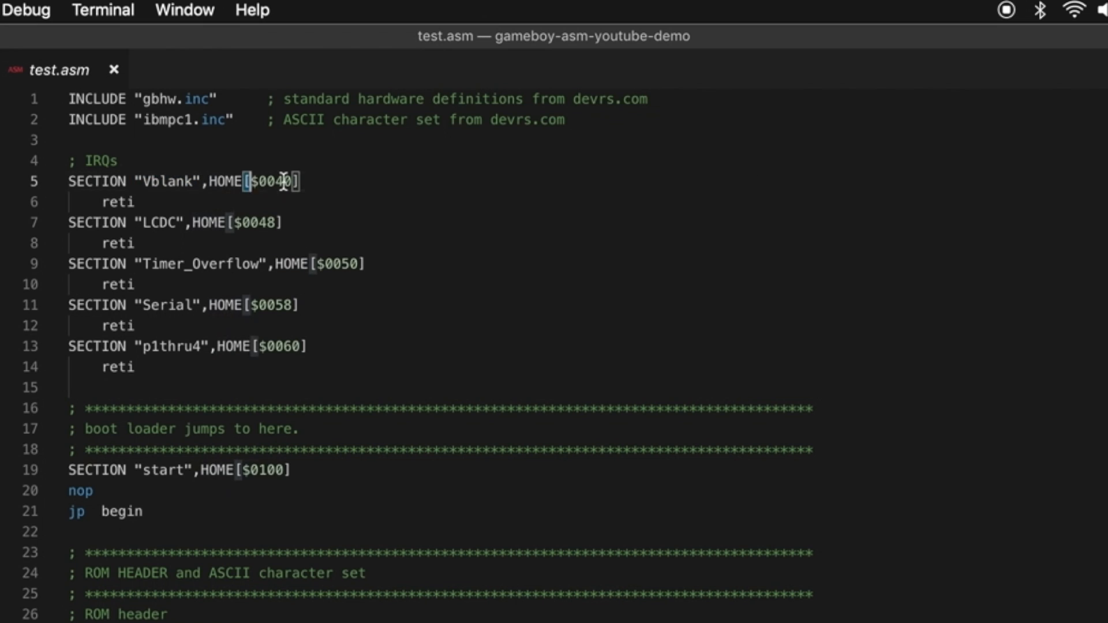
double_click(272, 180)
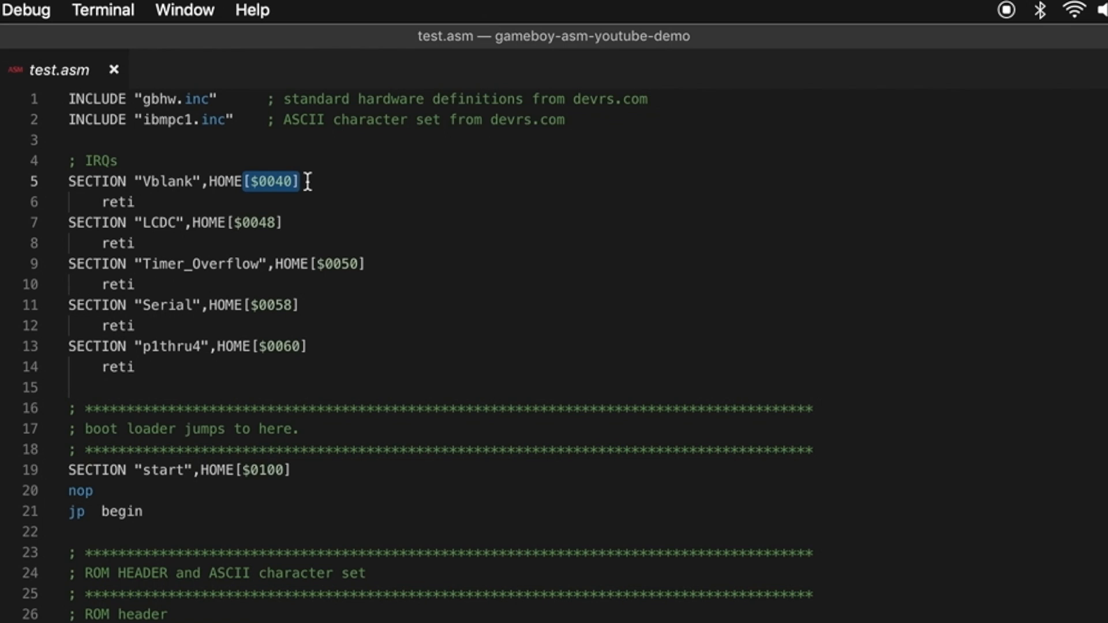
mouse_move(346, 291)
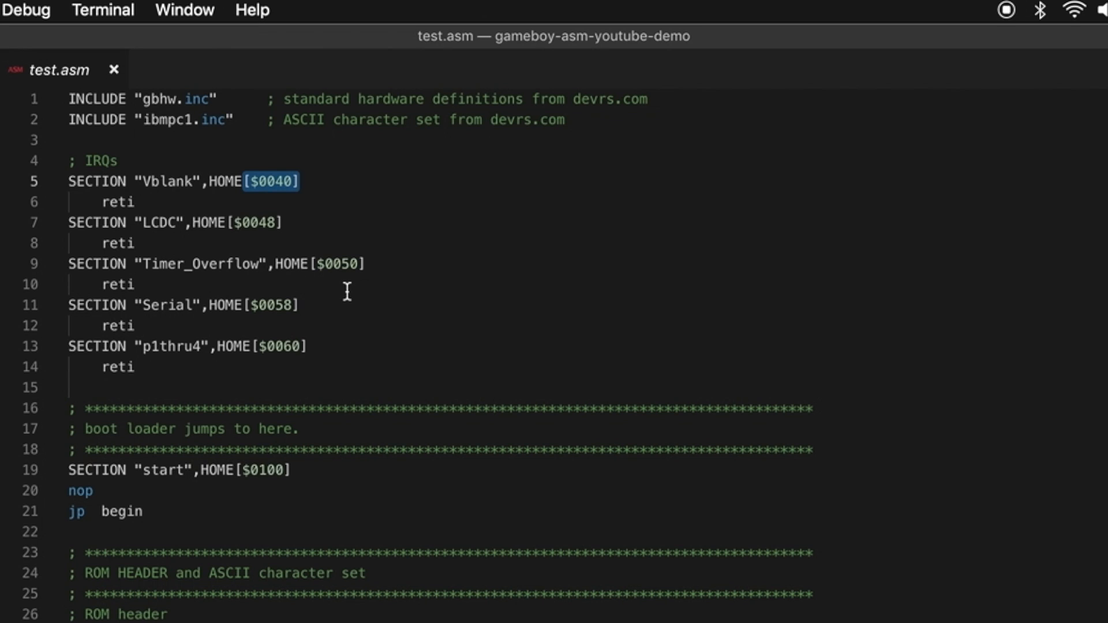
scroll(down, 3)
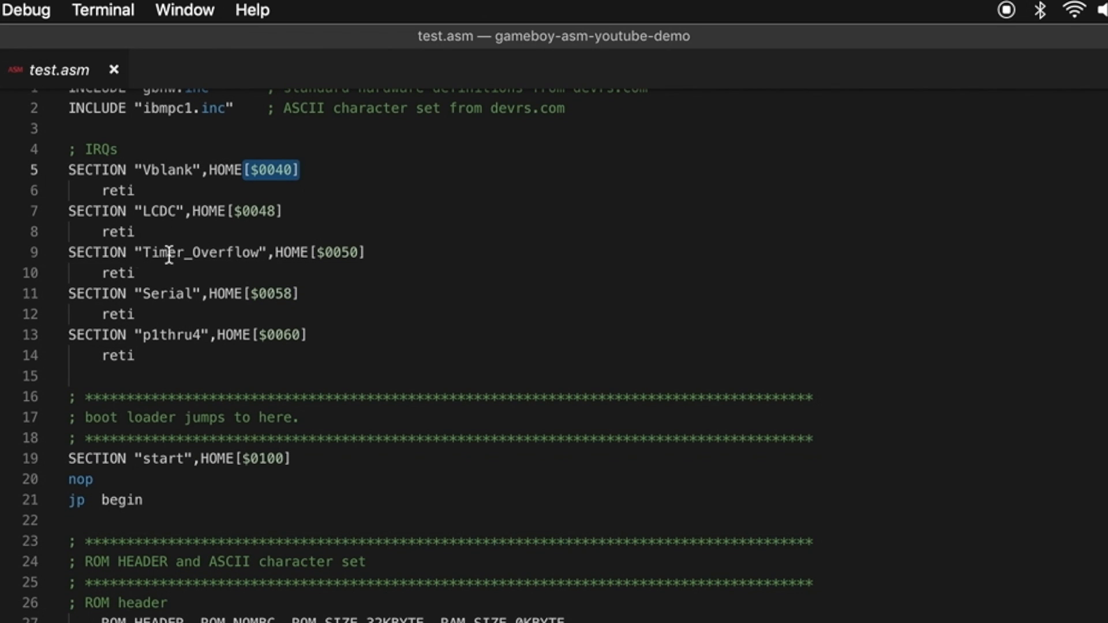
mouse_move(371, 357)
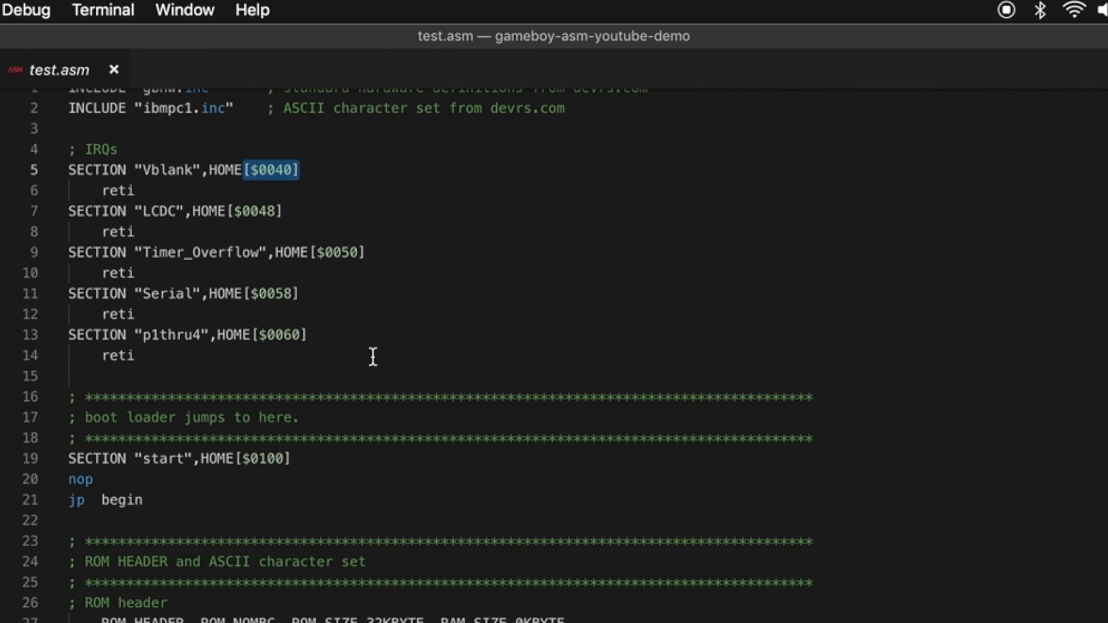
scroll(down, 3)
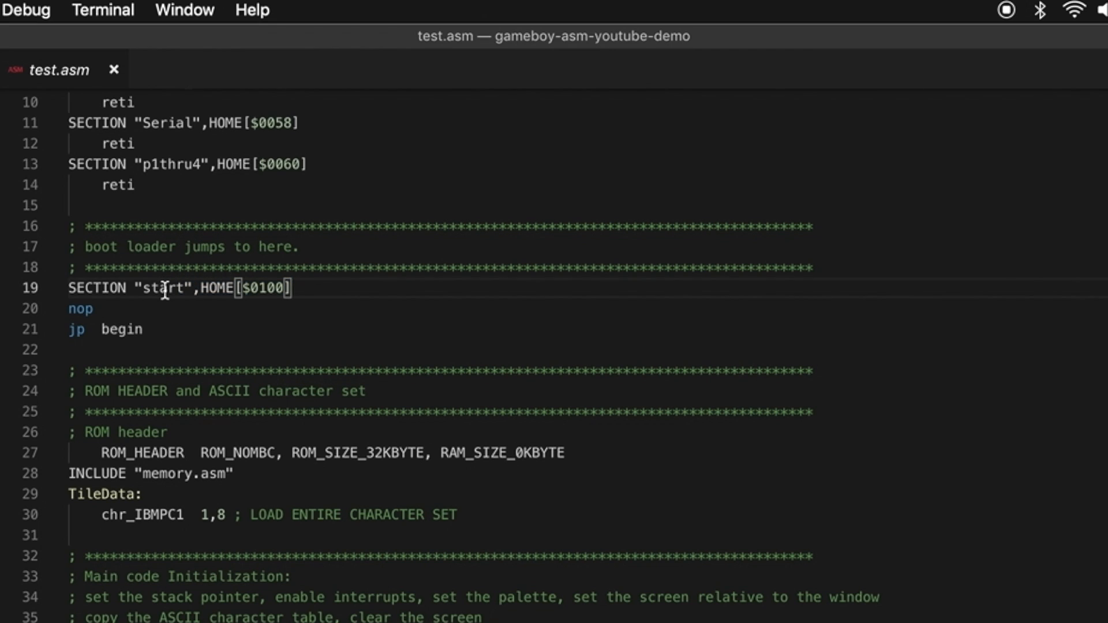
double_click(164, 289)
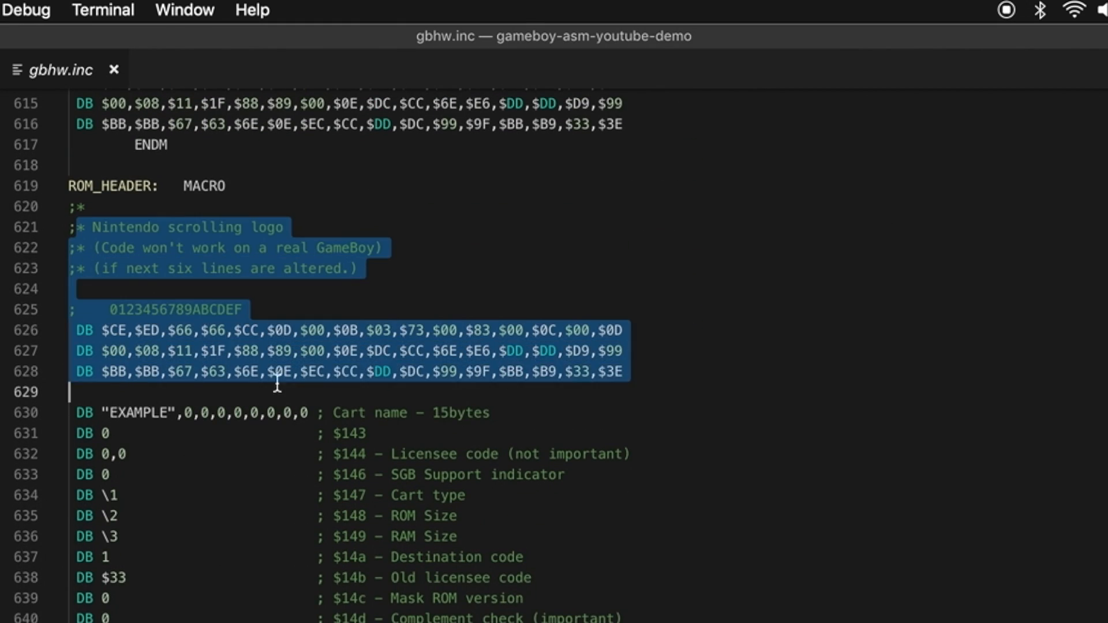
mouse_move(729, 394)
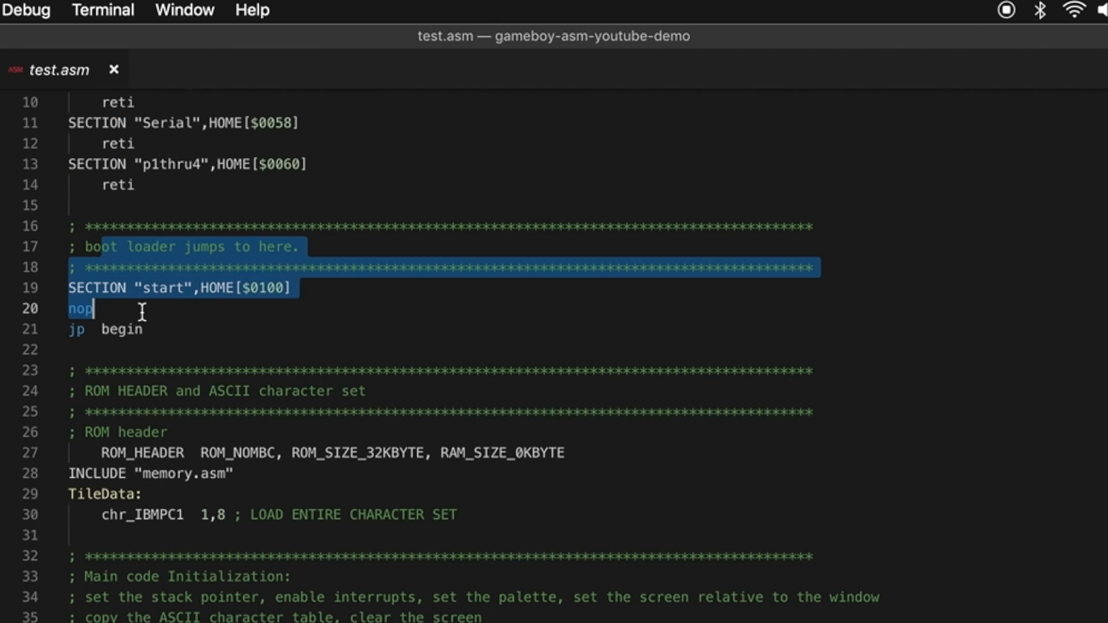
click(68, 309)
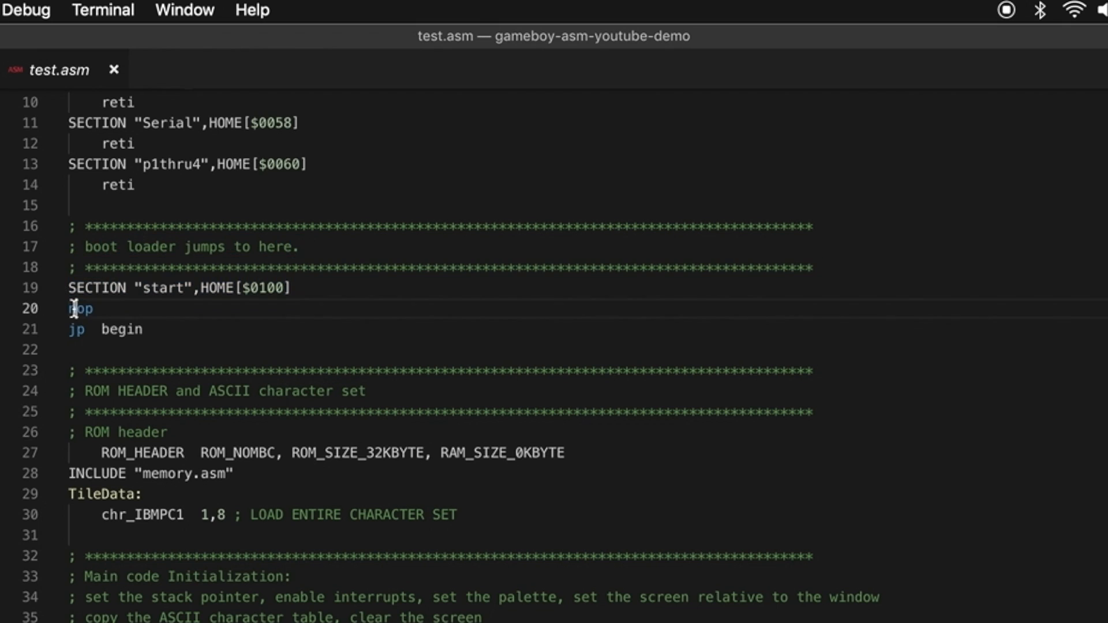
double_click(78, 309)
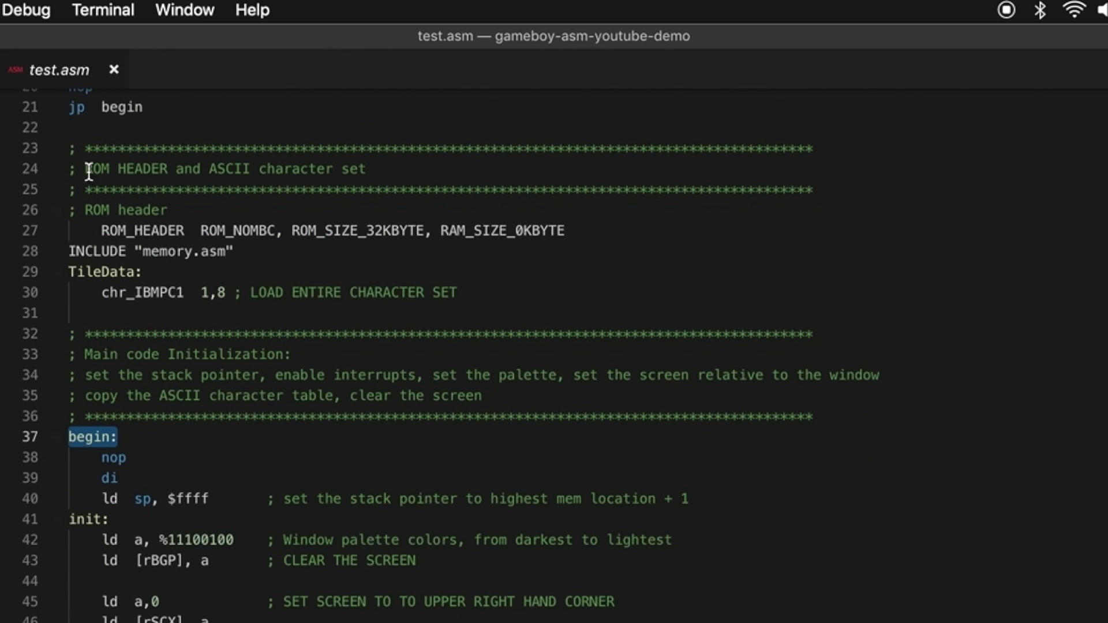
mouse_move(327, 349)
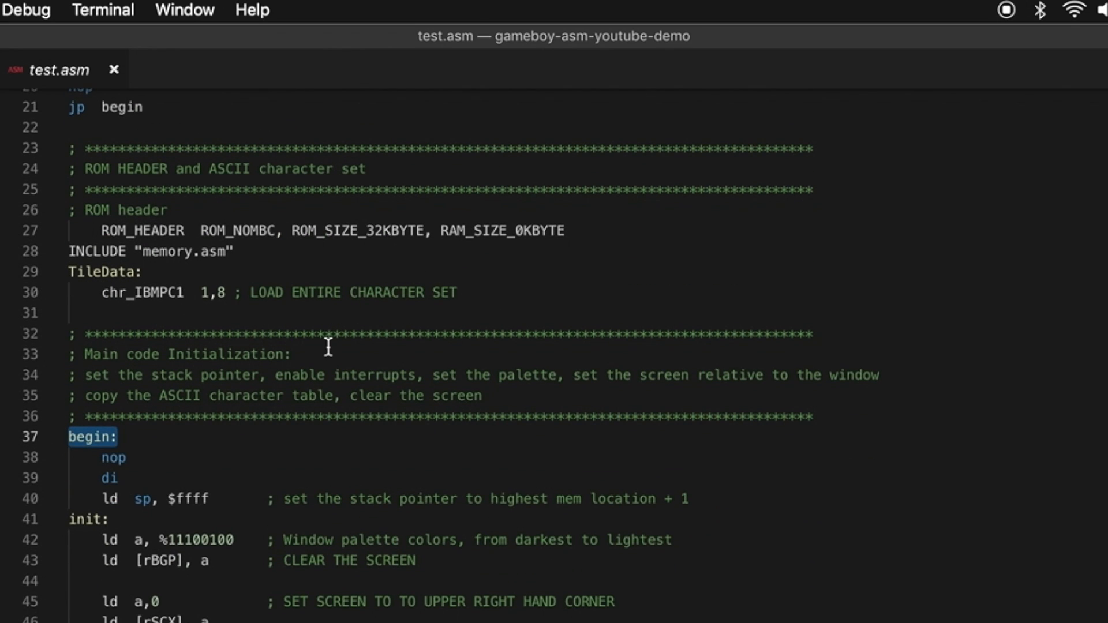
mouse_move(90, 462)
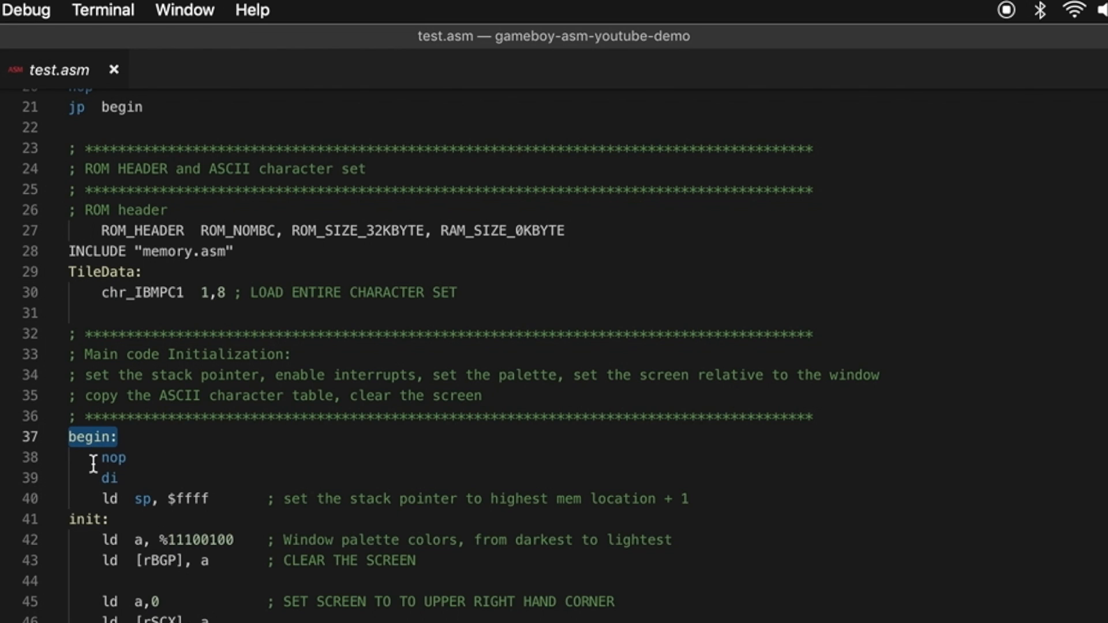
double_click(87, 476)
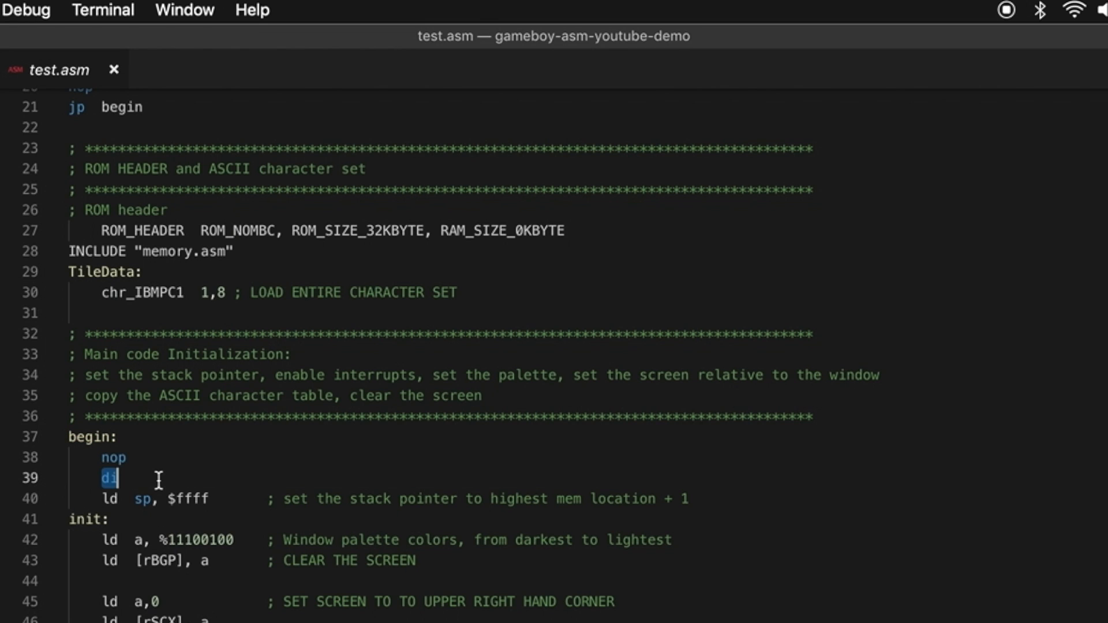
scroll(down, 3)
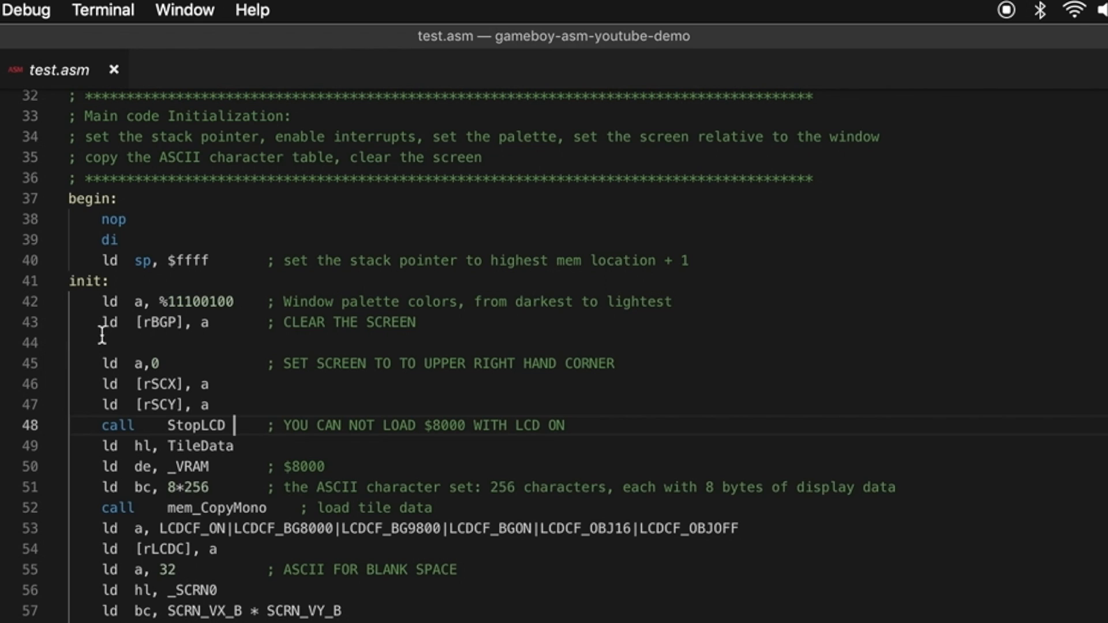
mouse_move(205, 479)
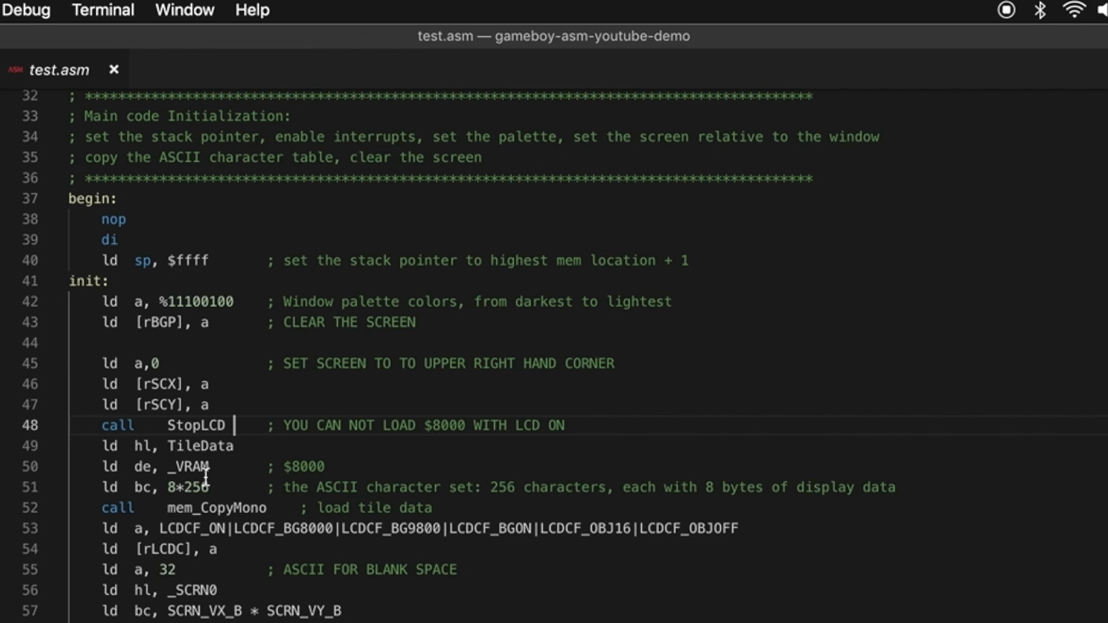
mouse_move(501, 499)
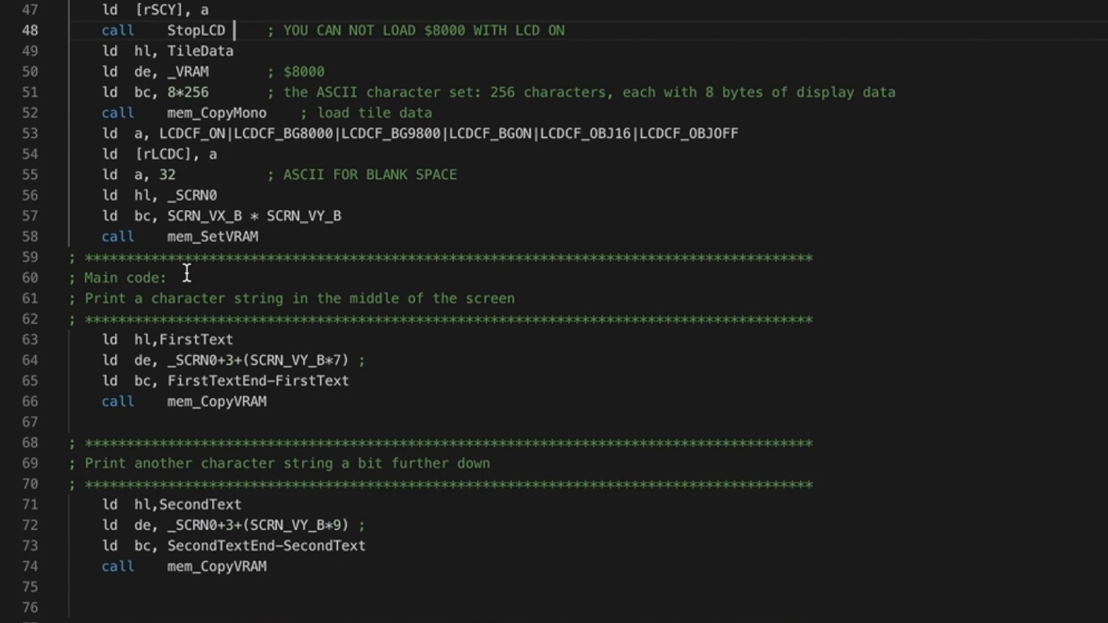
scroll(down, 3)
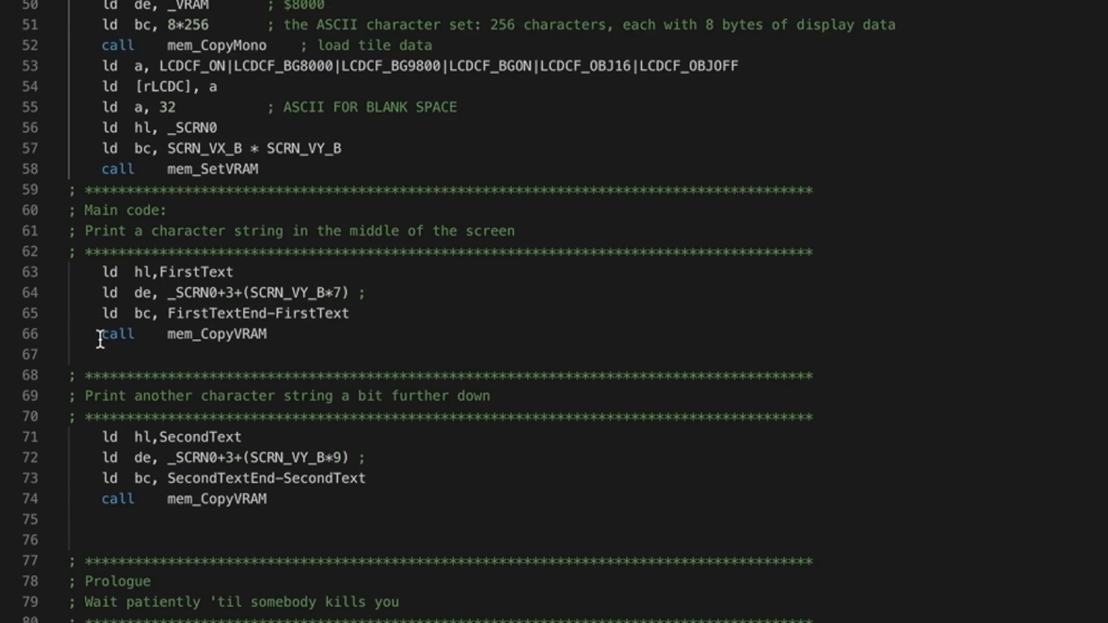
scroll(down, 3)
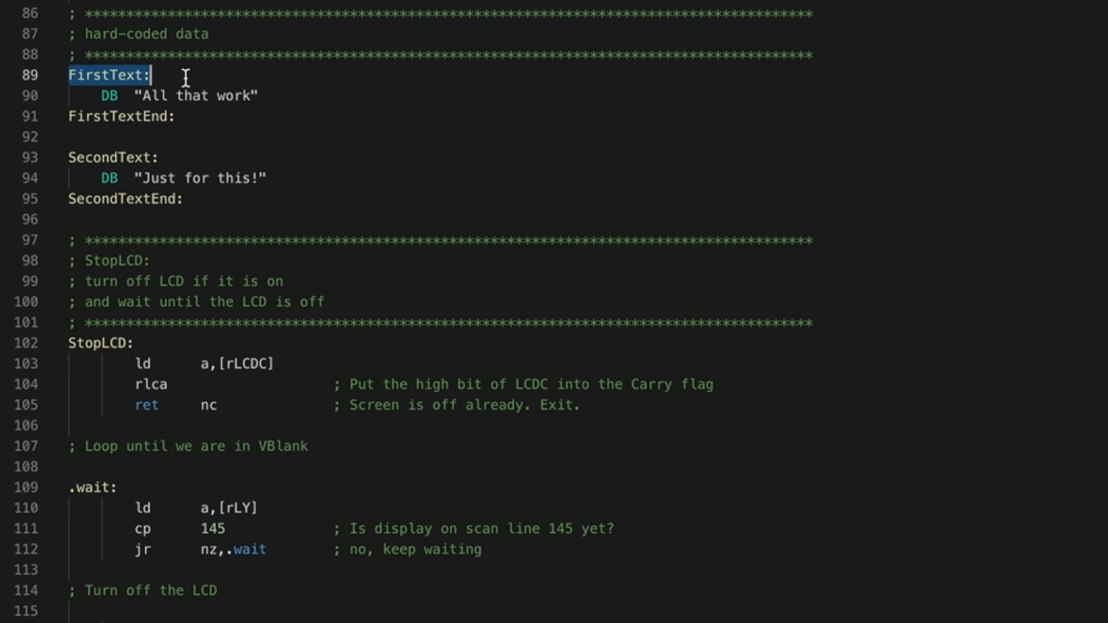
drag(150, 76, 172, 117)
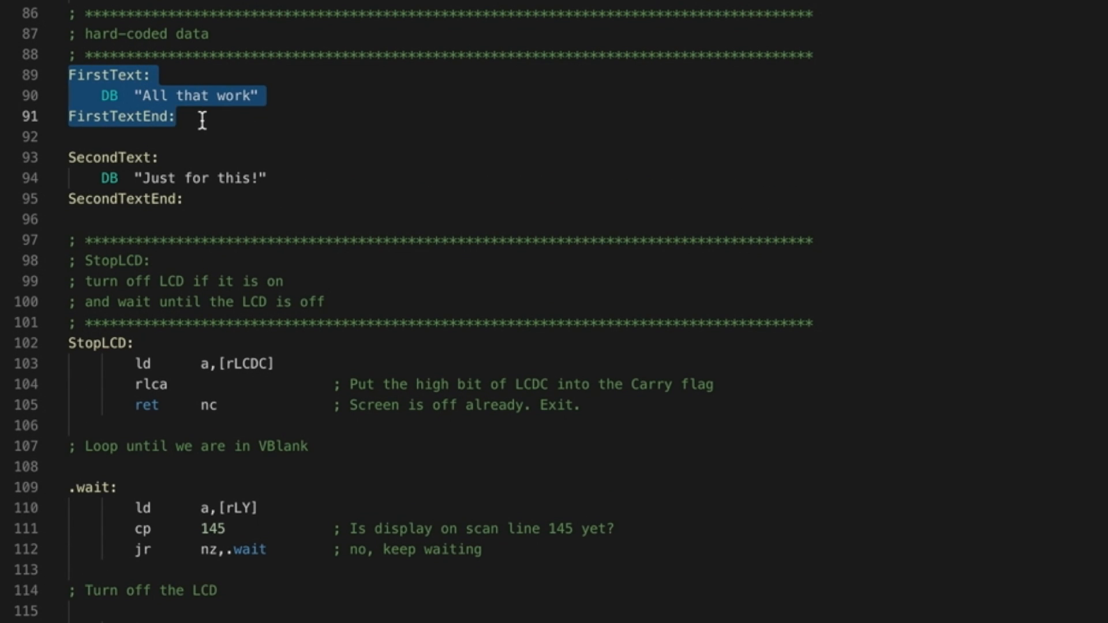
double_click(106, 73)
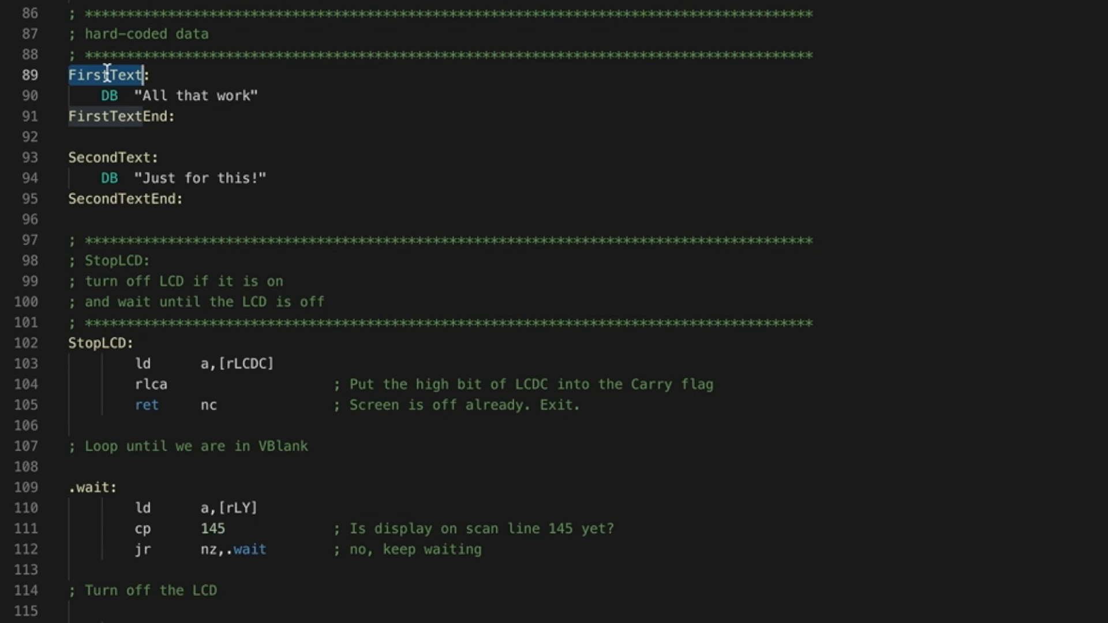
double_click(113, 117)
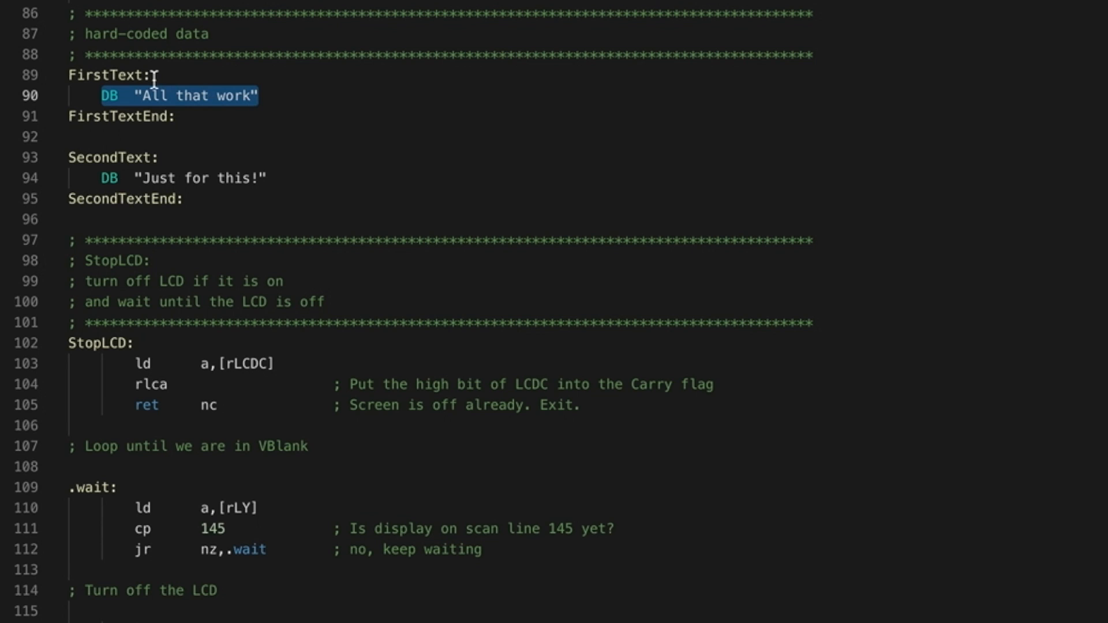
mouse_move(253, 134)
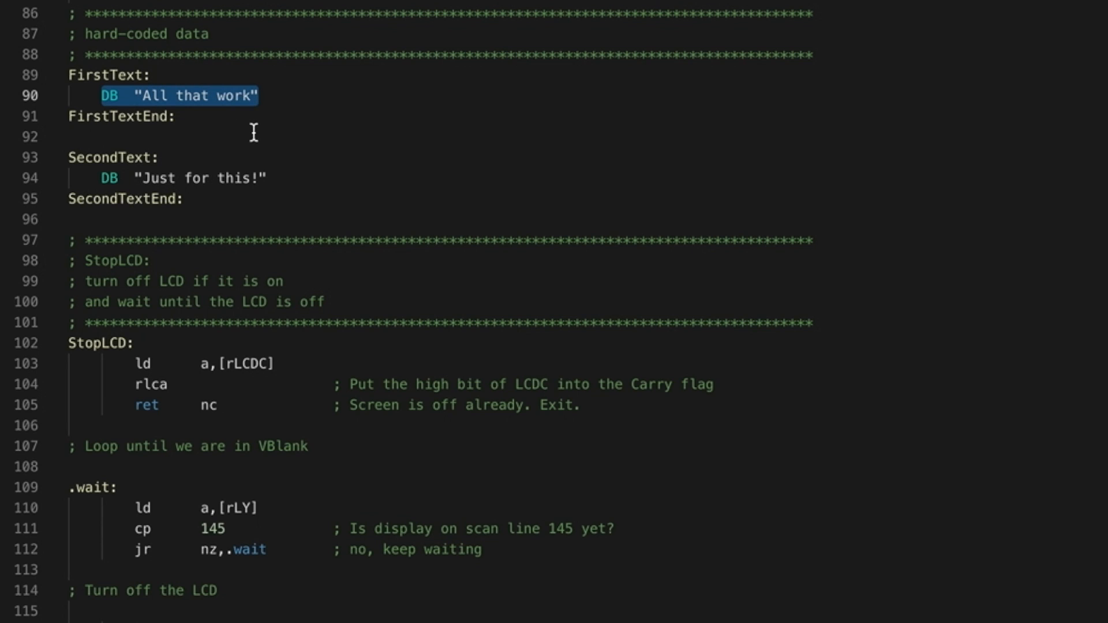
mouse_move(212, 337)
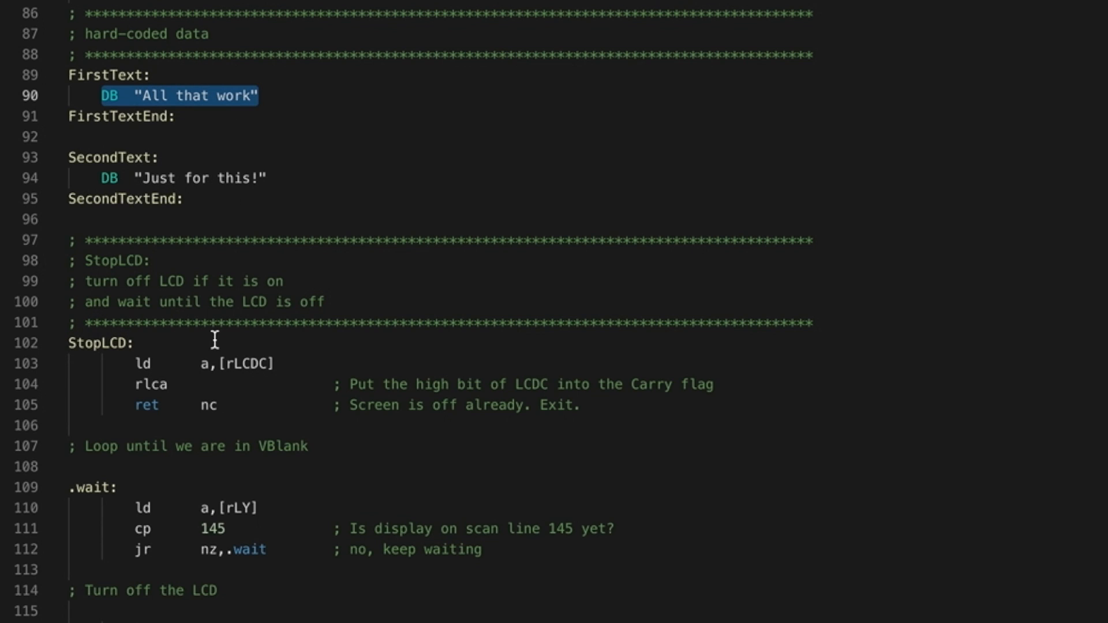
drag(141, 344, 278, 425)
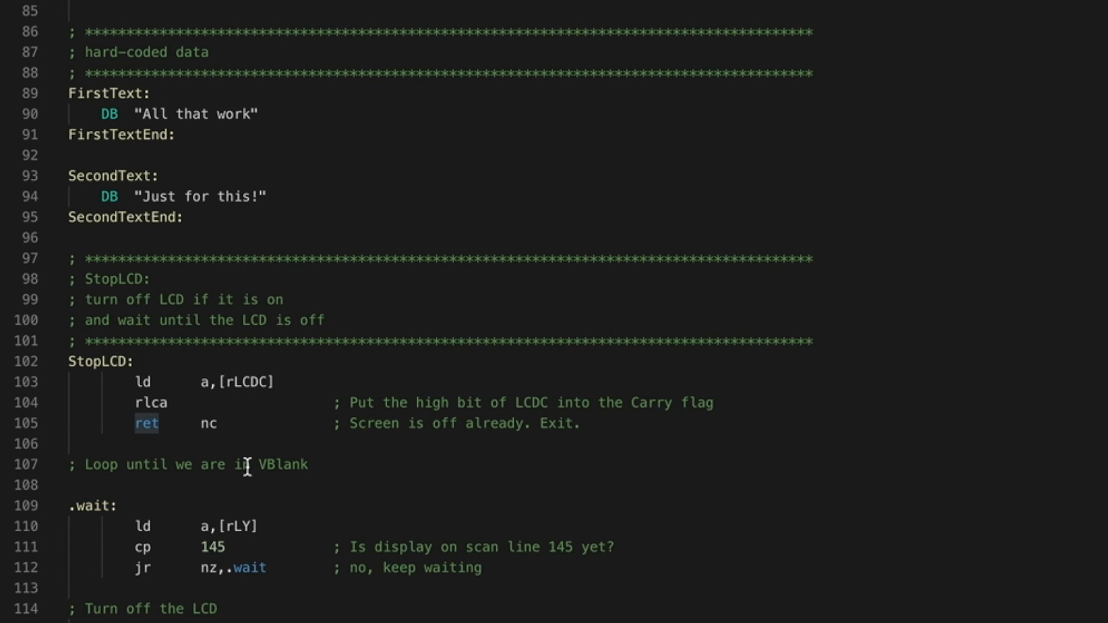
scroll(up, 3)
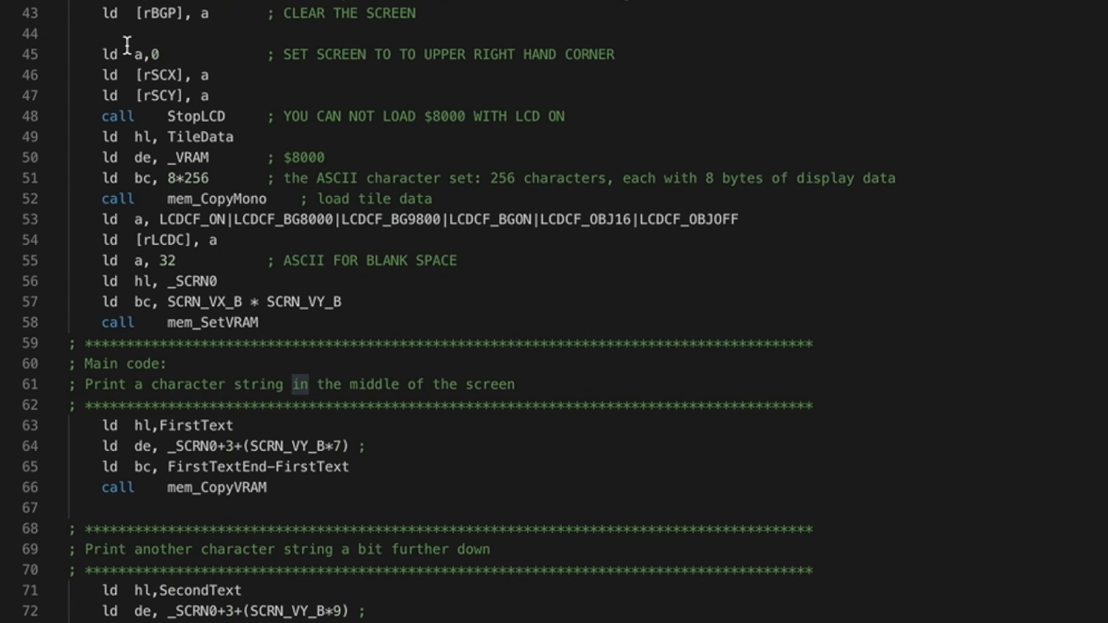
mouse_move(177, 75)
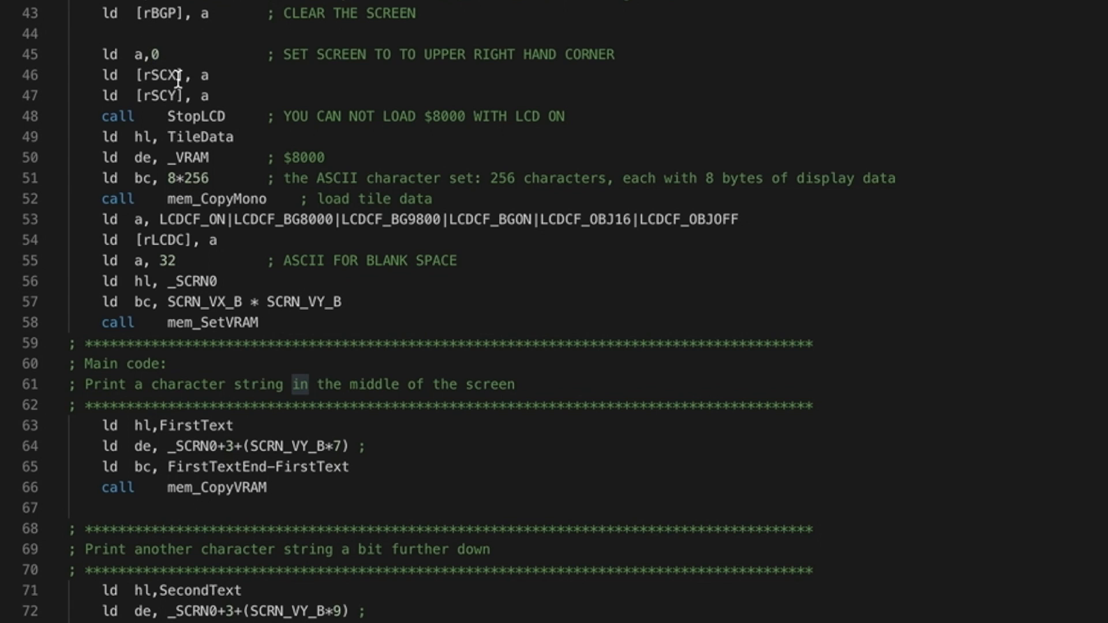
mouse_move(167, 122)
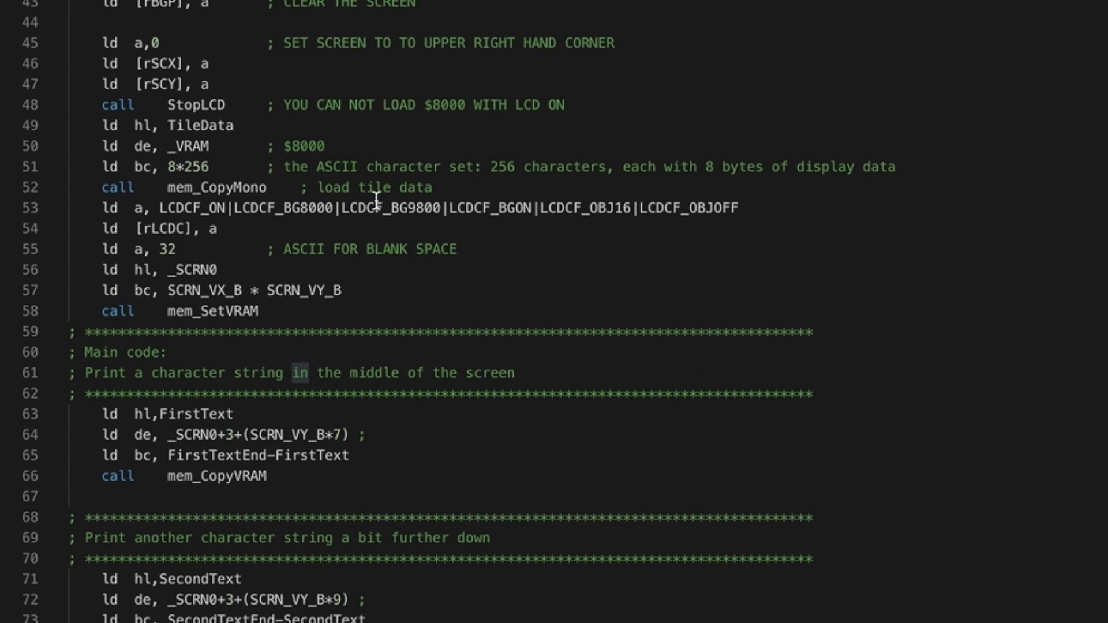
scroll(down, 3)
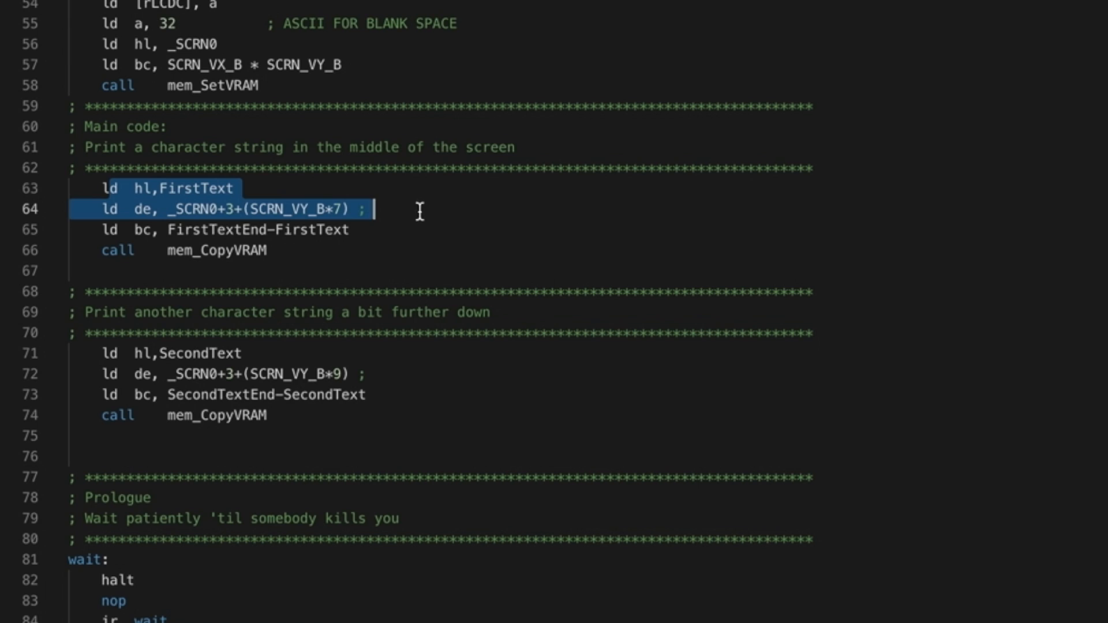
key(shift+Down)
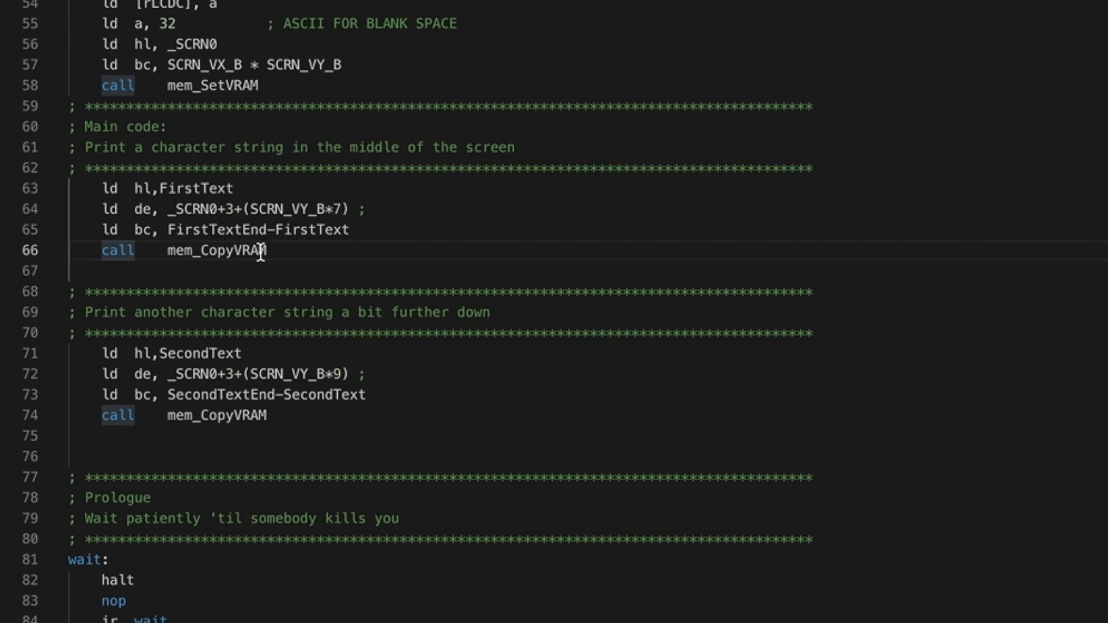
mouse_move(233, 291)
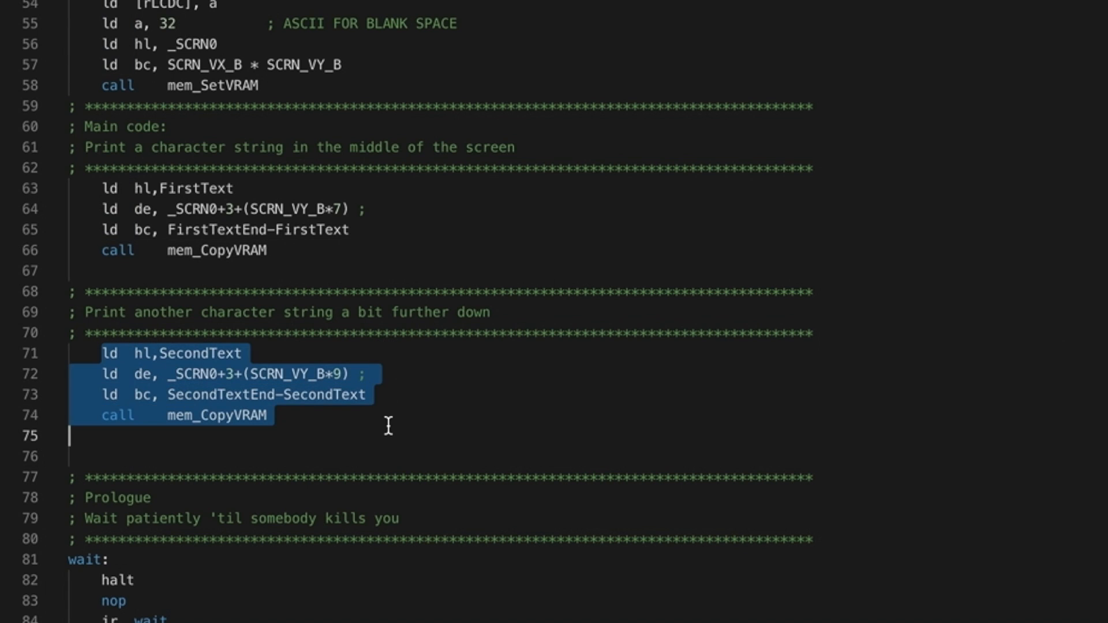
scroll(down, 3)
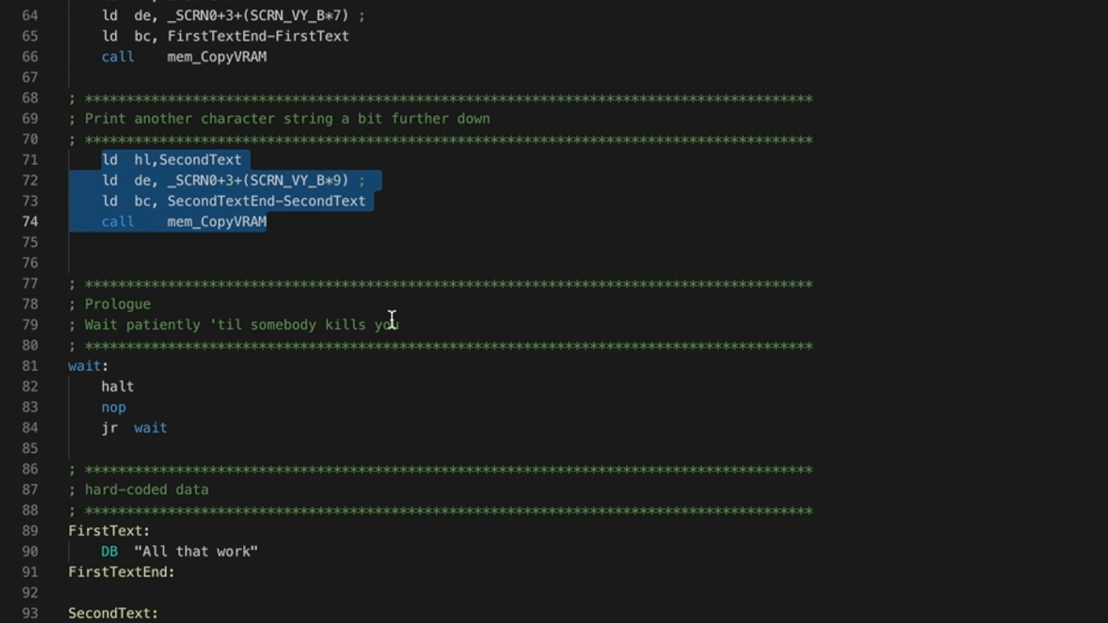
scroll(down, 3)
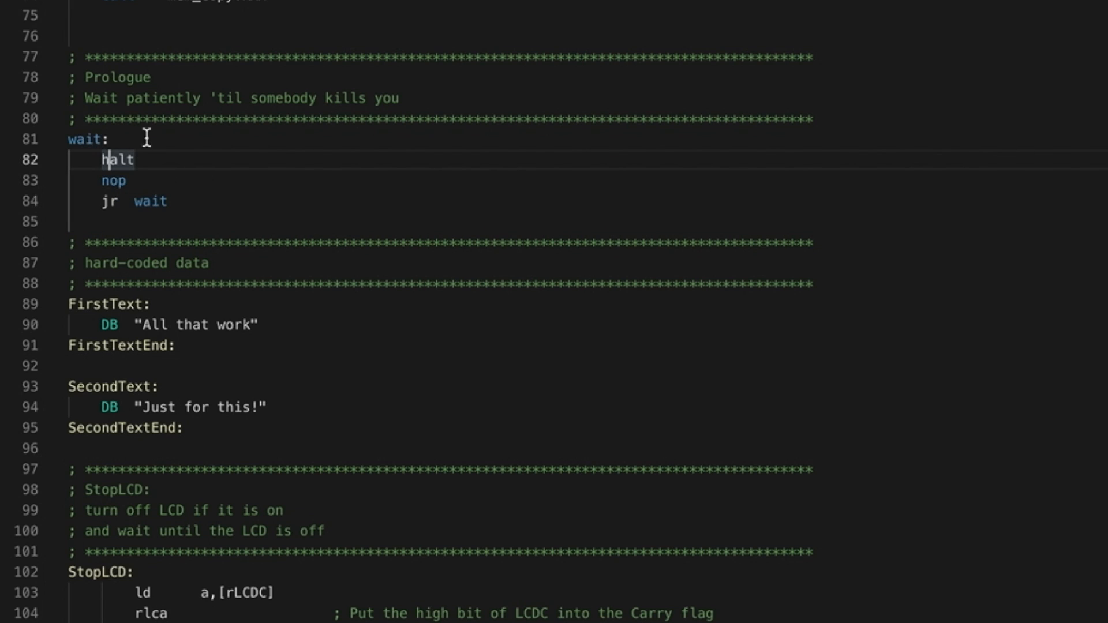
mouse_move(263, 176)
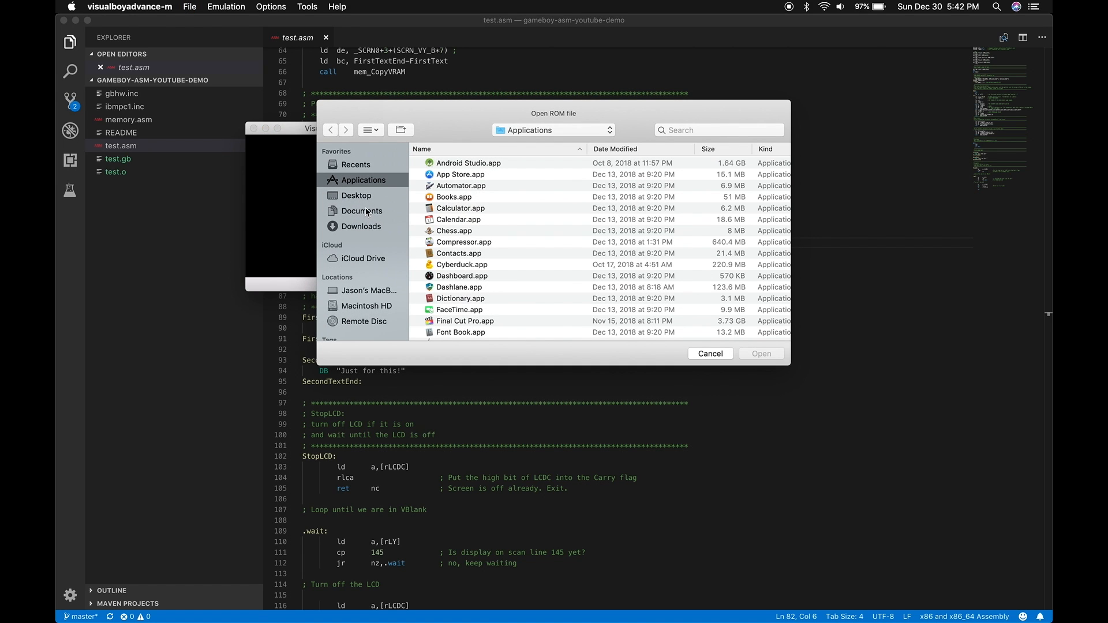
Navigate the Open ROM dialog to Desktop/gameboy-asm-youtube-demo to load test.gb.
click(355, 195)
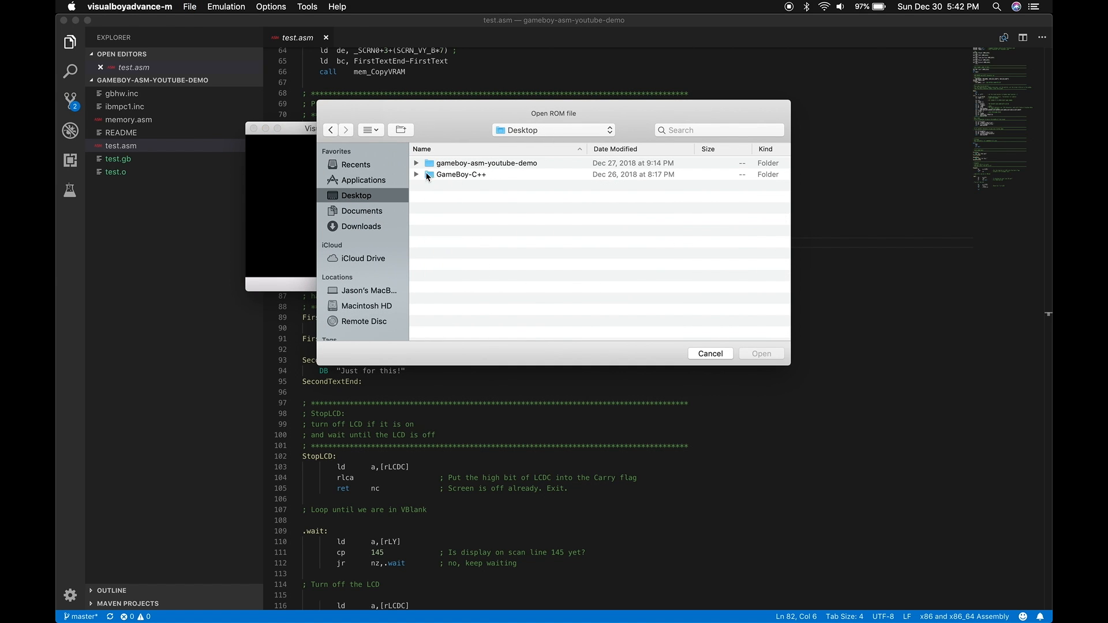
double_click(462, 176)
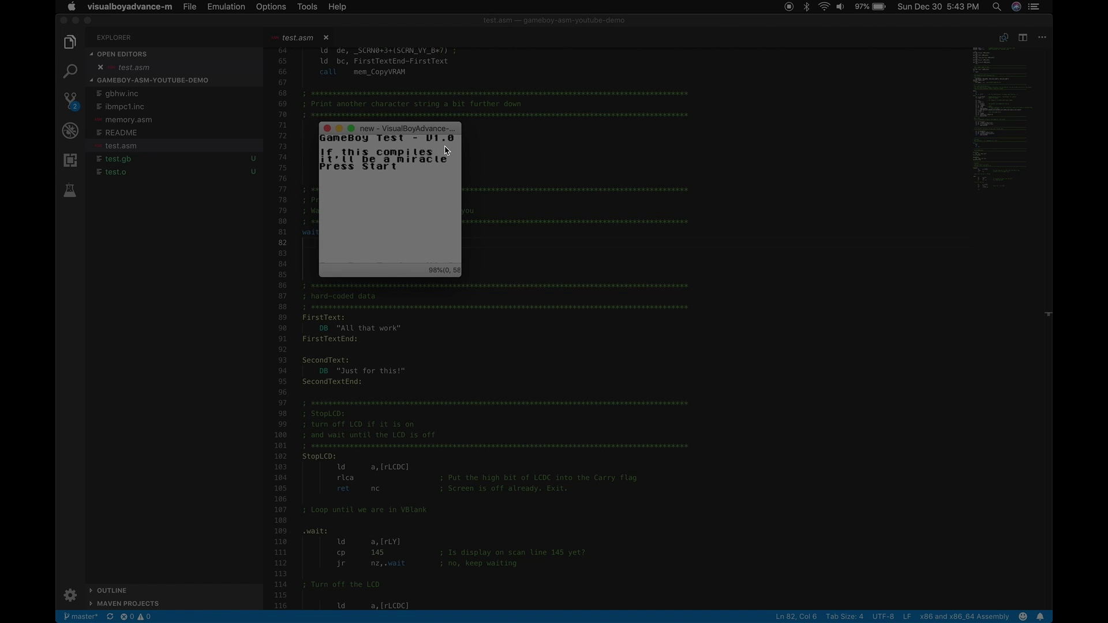
mouse_move(367, 192)
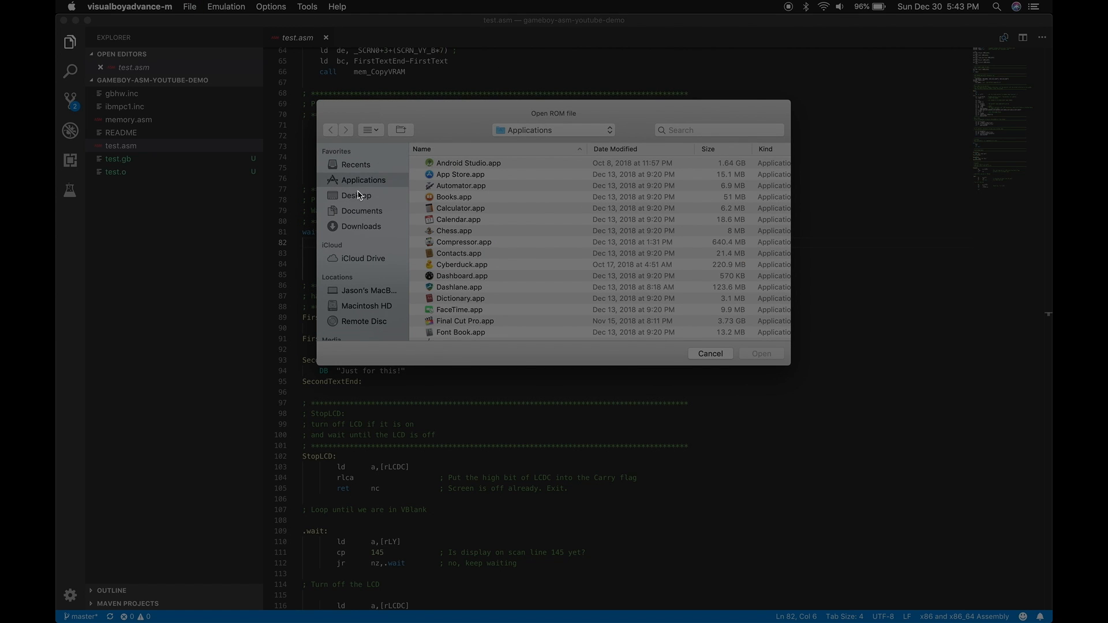
Point the Open ROM file dialog at the Desktop folder for loading another ROM.
click(355, 195)
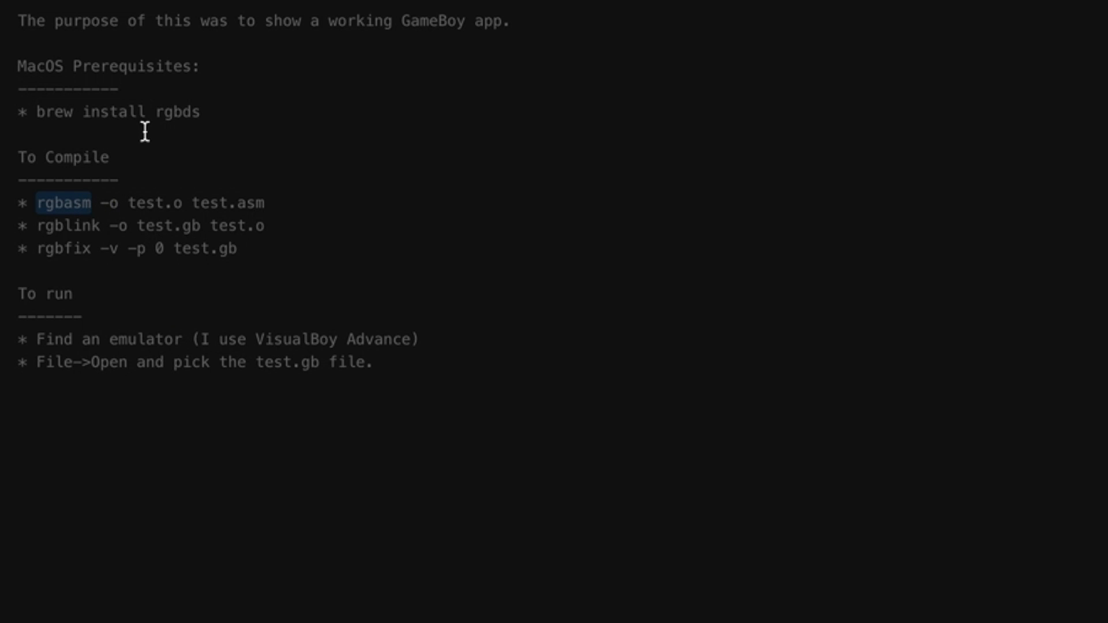
double_click(173, 111)
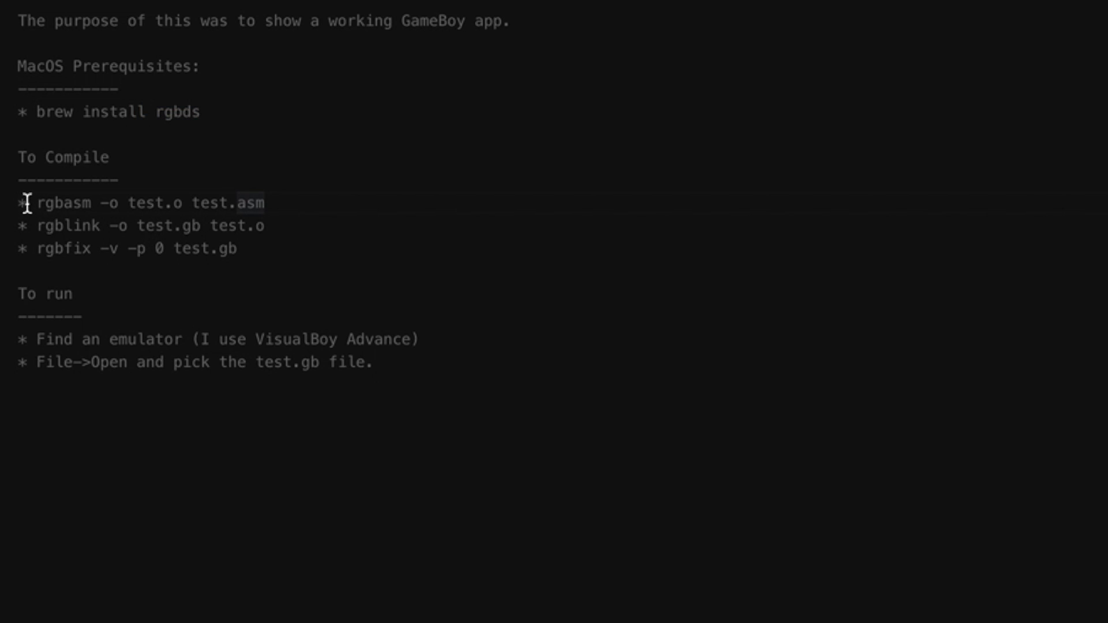
mouse_move(122, 202)
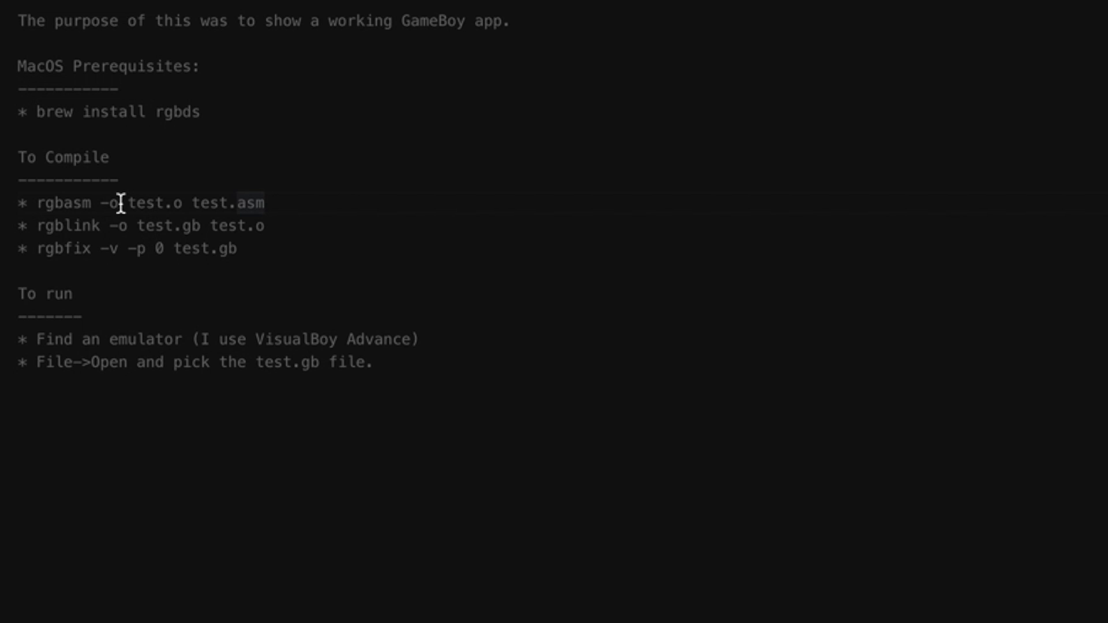
double_click(153, 203)
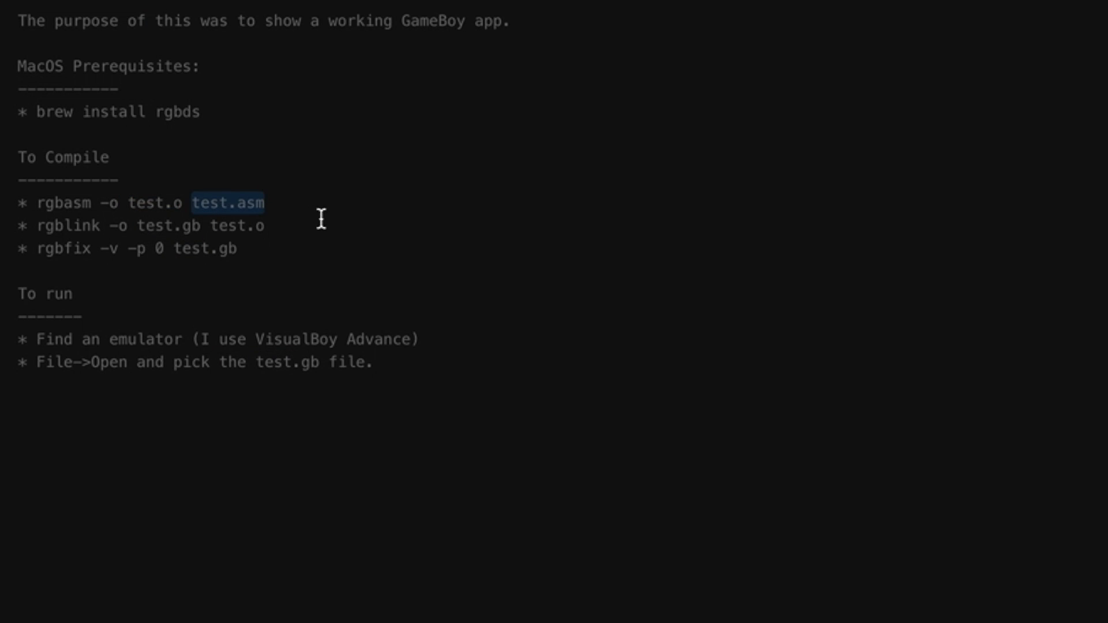
mouse_move(65, 214)
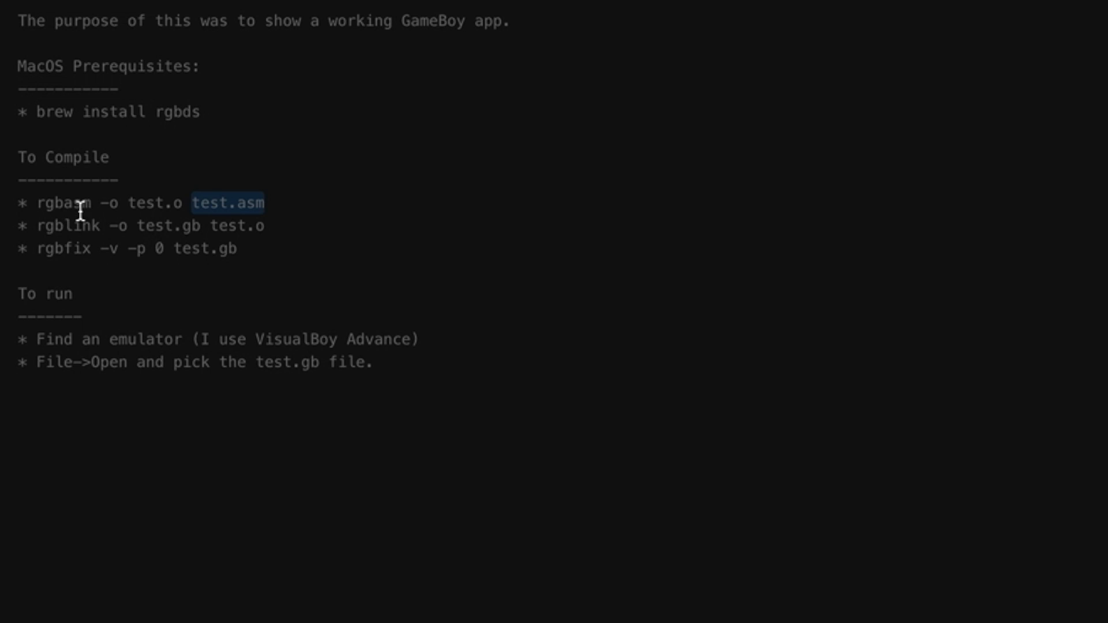
mouse_move(130, 226)
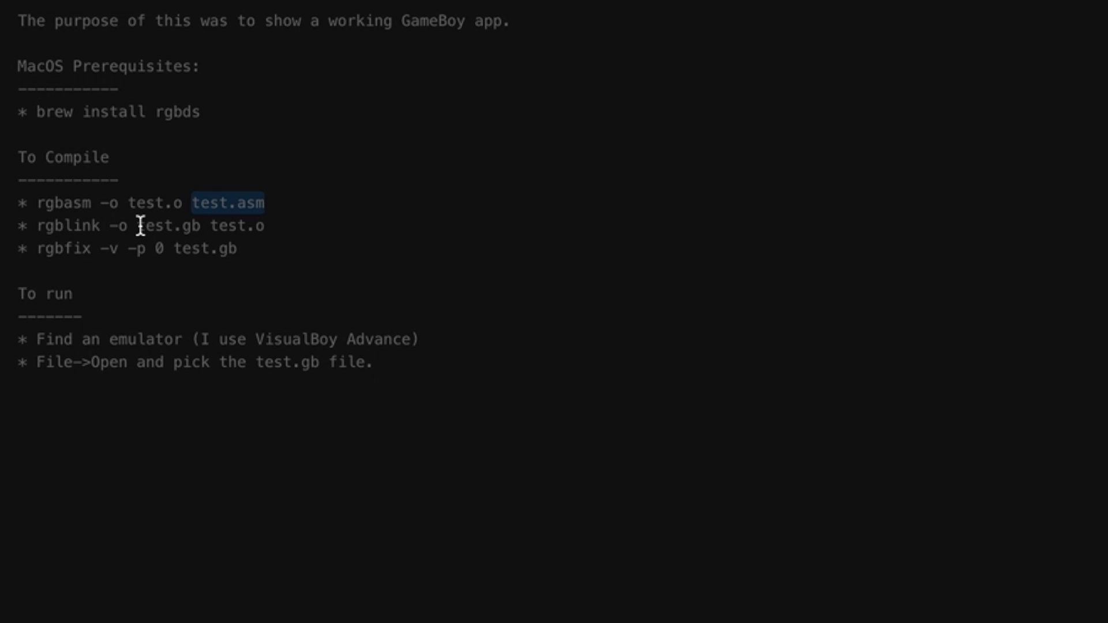
mouse_move(210, 226)
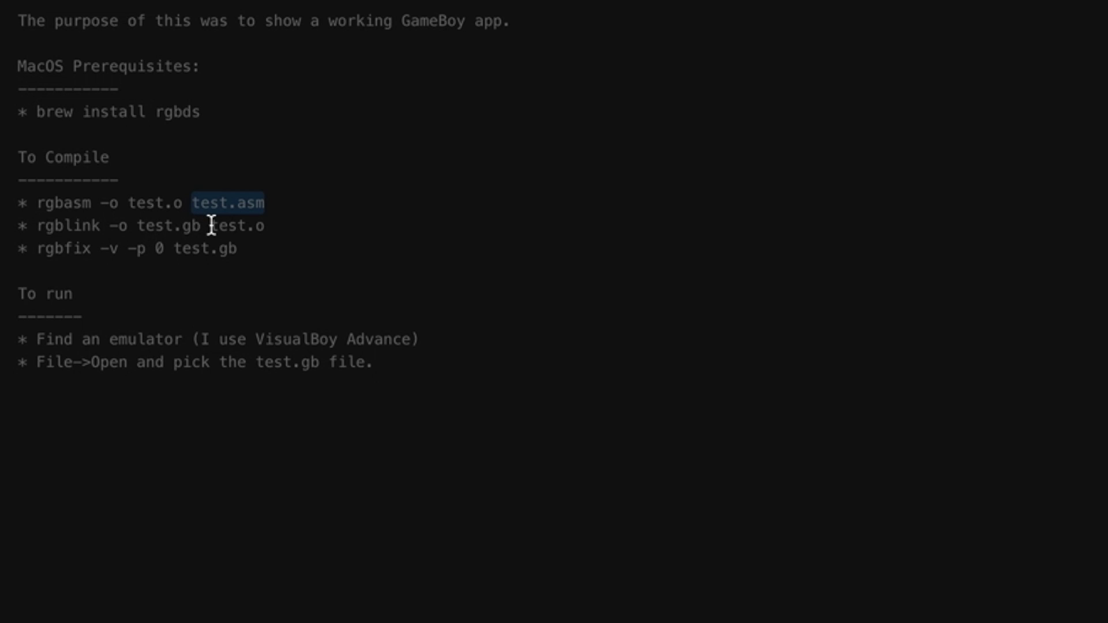
mouse_move(32, 254)
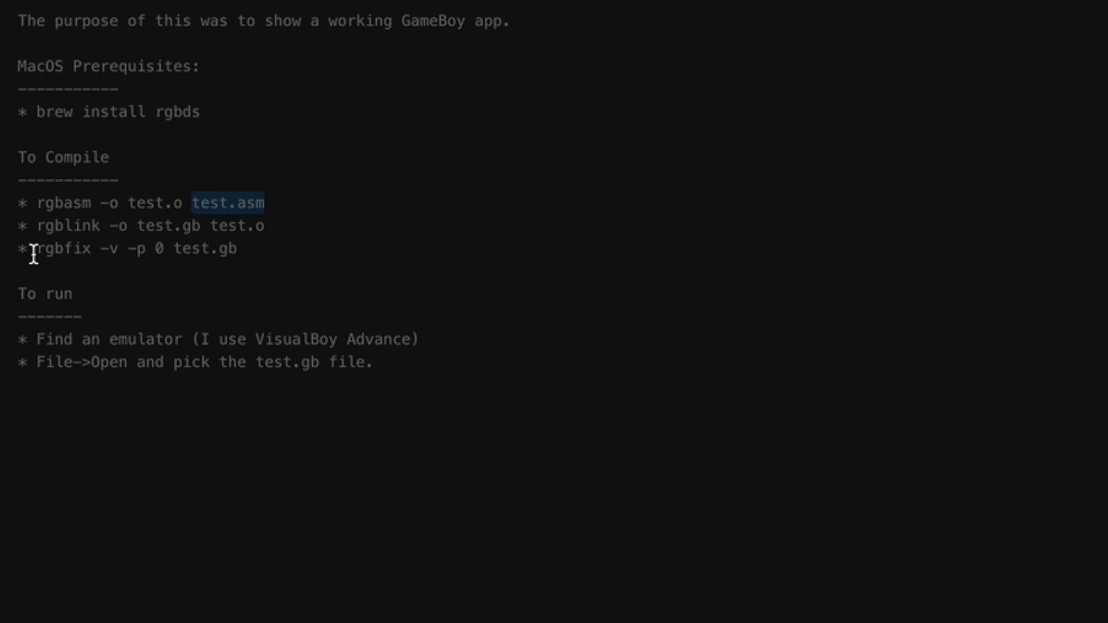
double_click(52, 249)
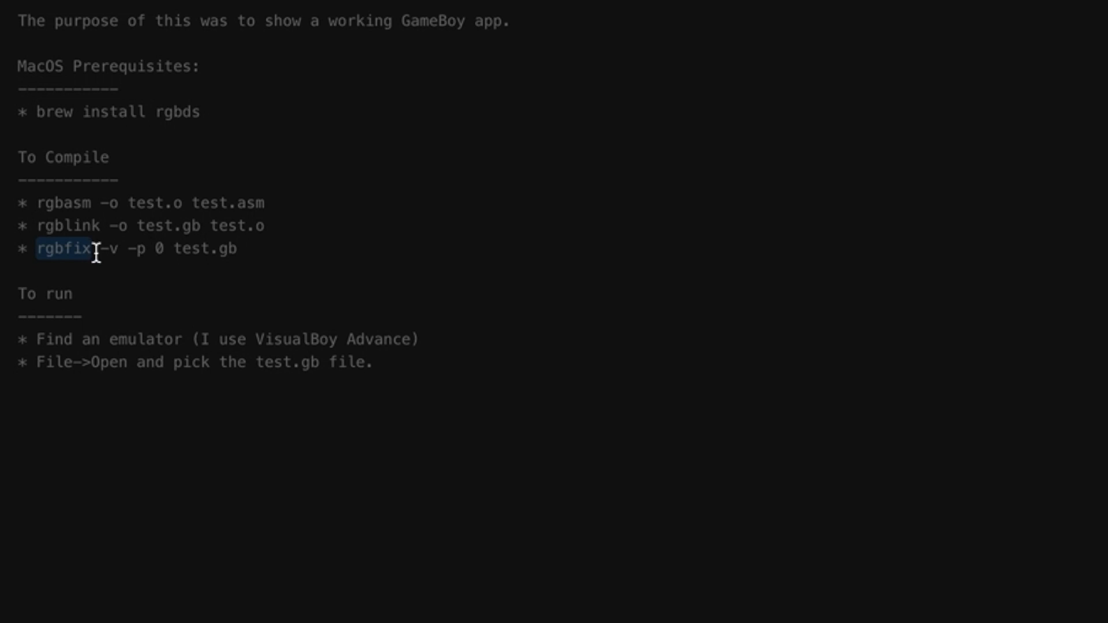
mouse_move(261, 249)
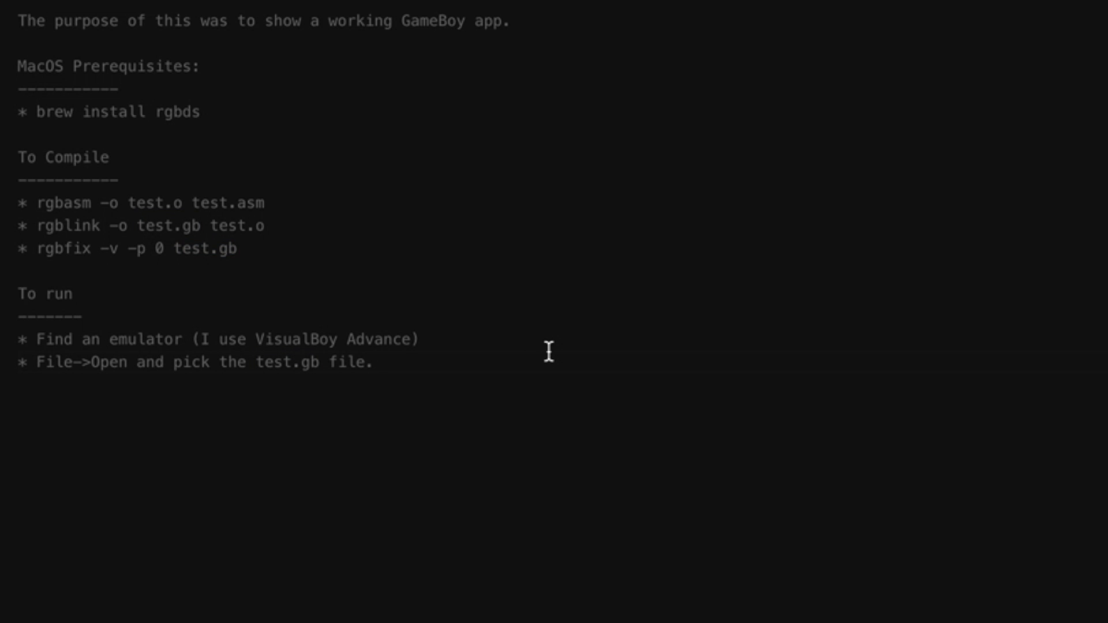
mouse_move(196, 164)
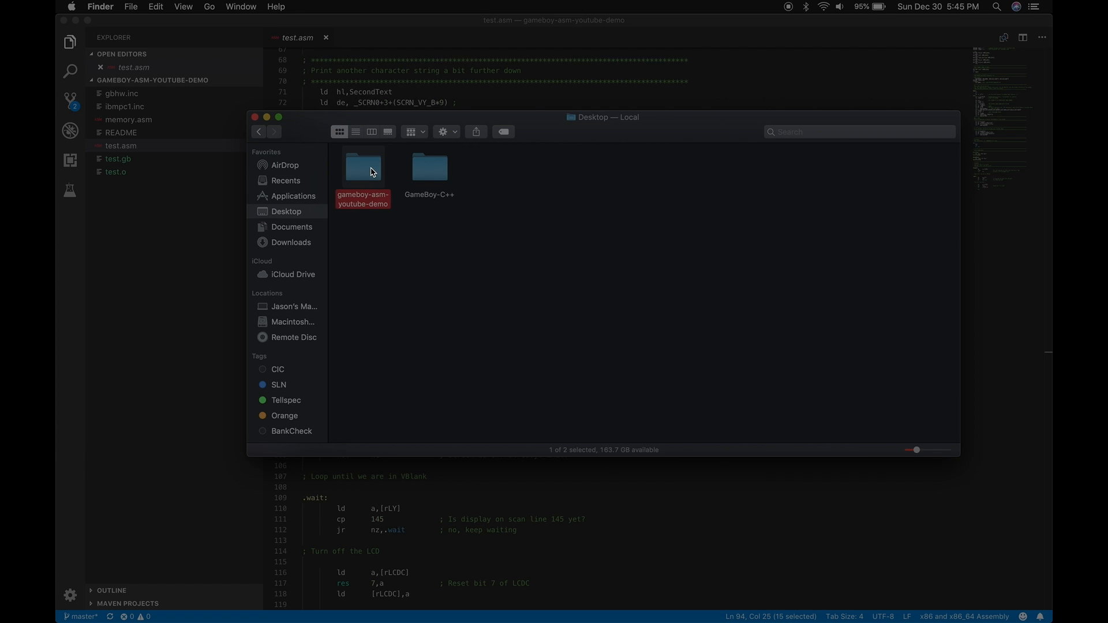
List gameboy-asm-youtube-demo in Finder and select test.gb, a 33 KB cartridge.
click(356, 131)
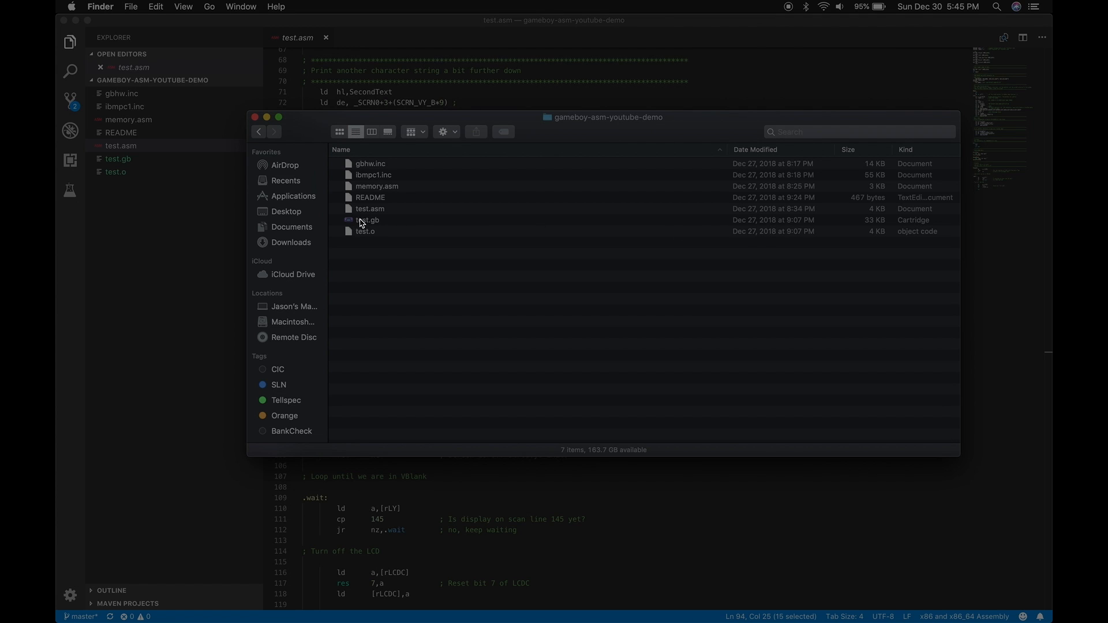
click(367, 220)
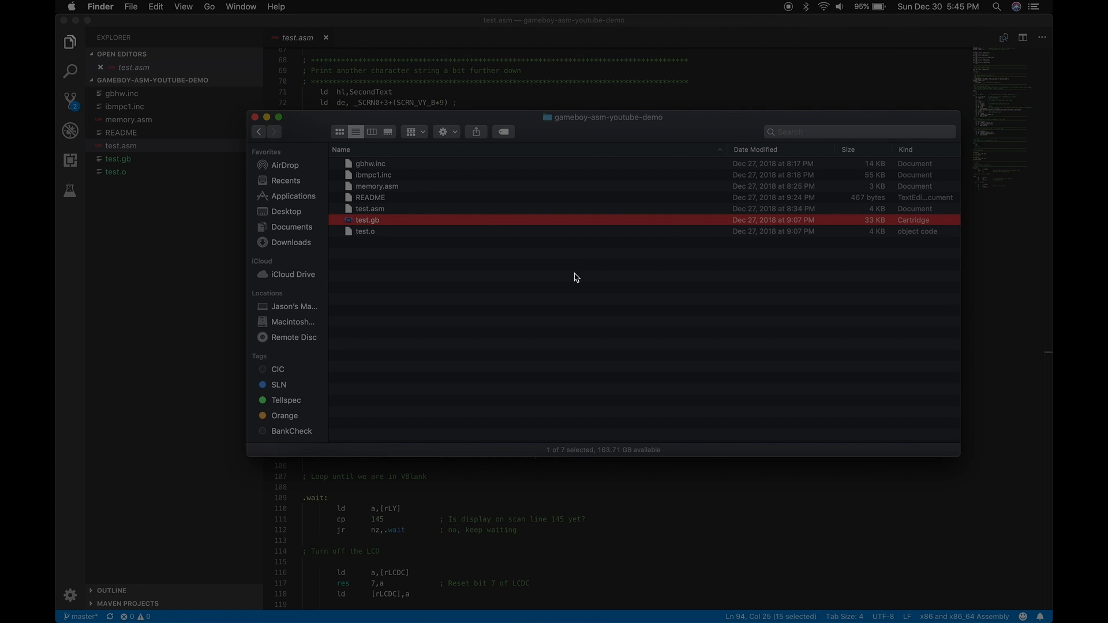